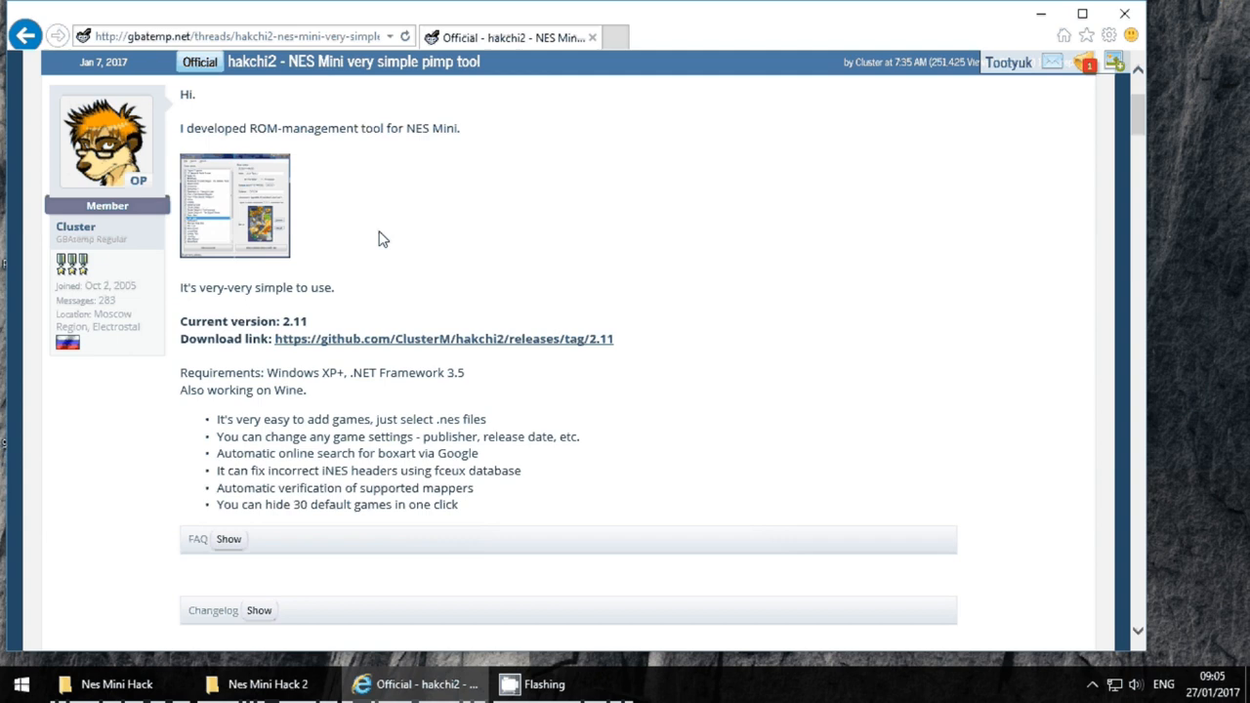
mouse_move(408, 260)
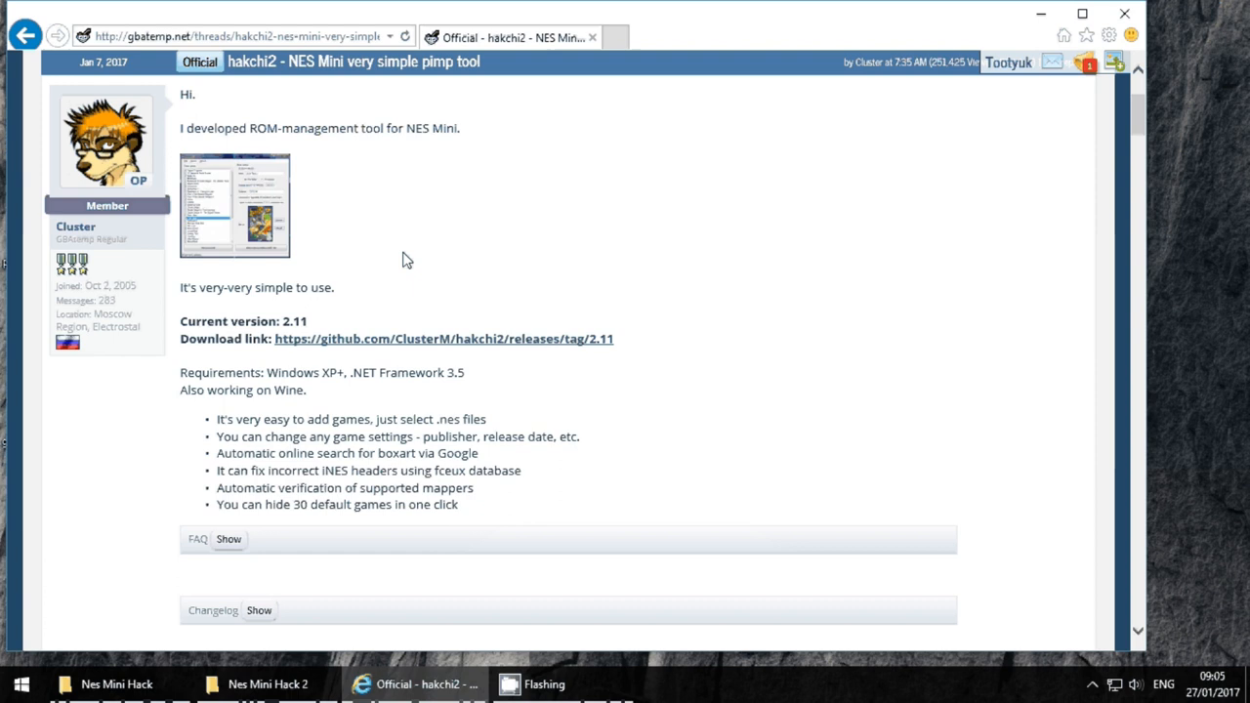
Clear the selected Wine line and follow the hakchi2 2.11 GitHub download link.
double_click(294, 321)
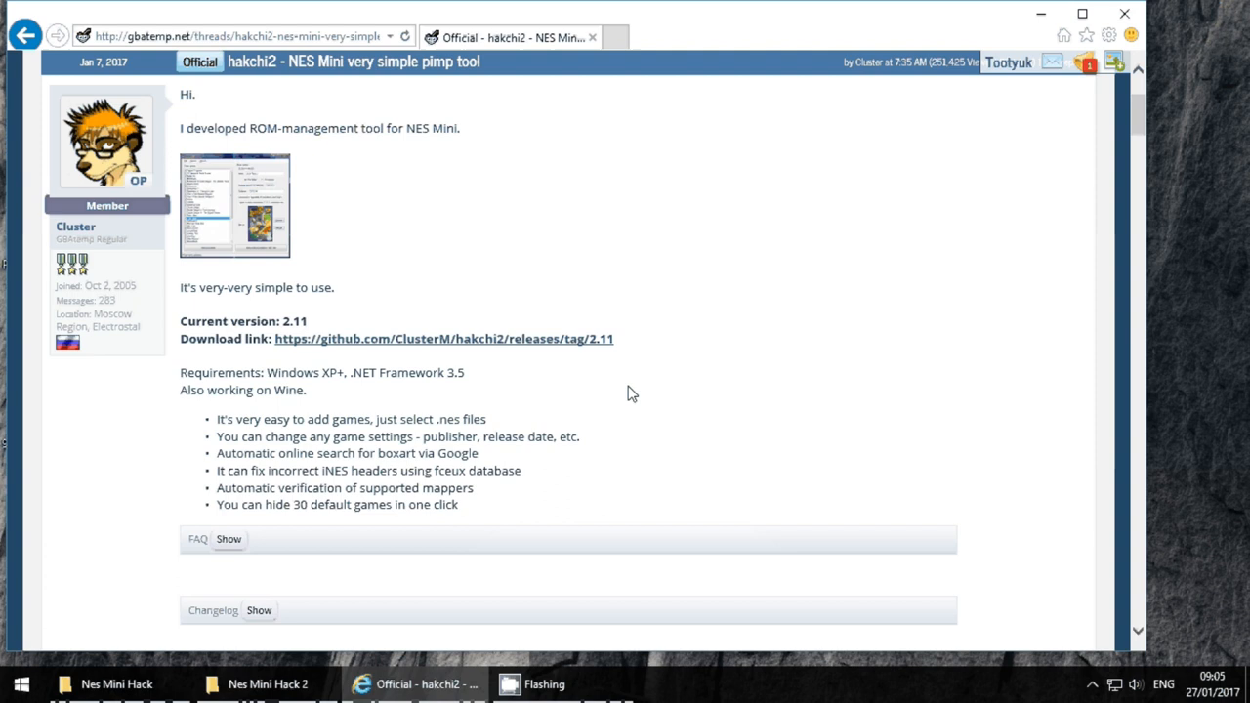
mouse_move(431, 419)
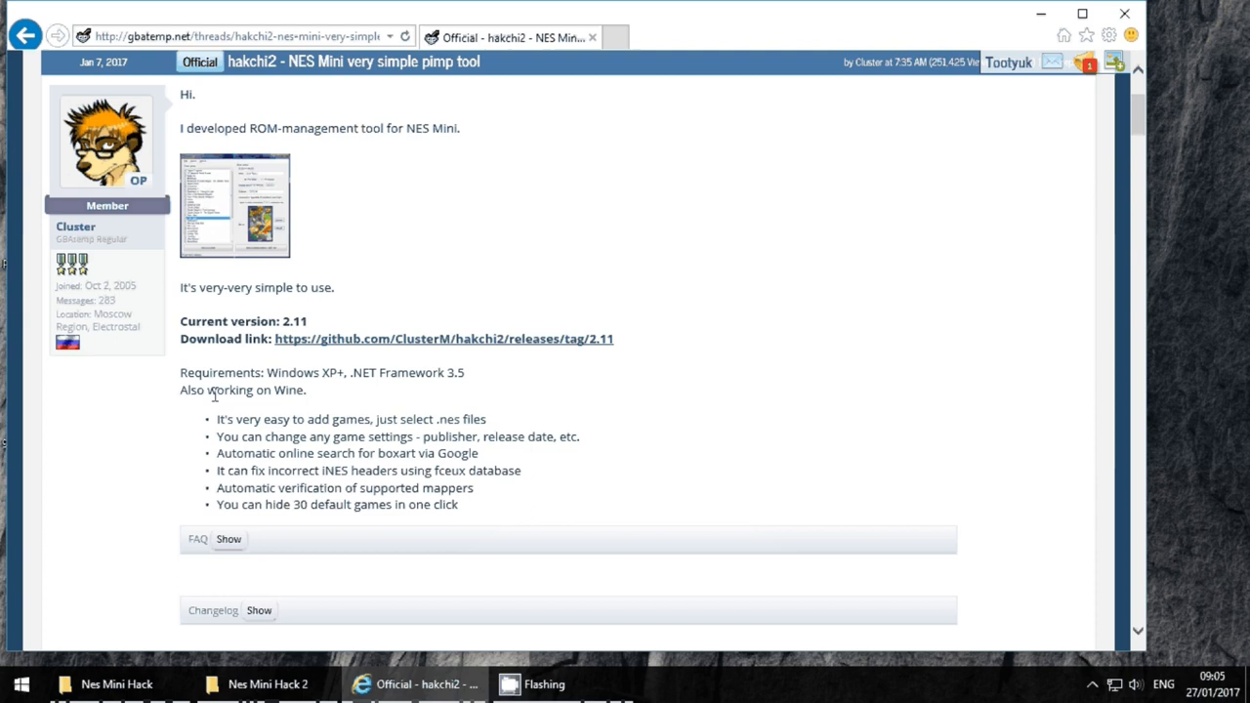
mouse_move(151, 66)
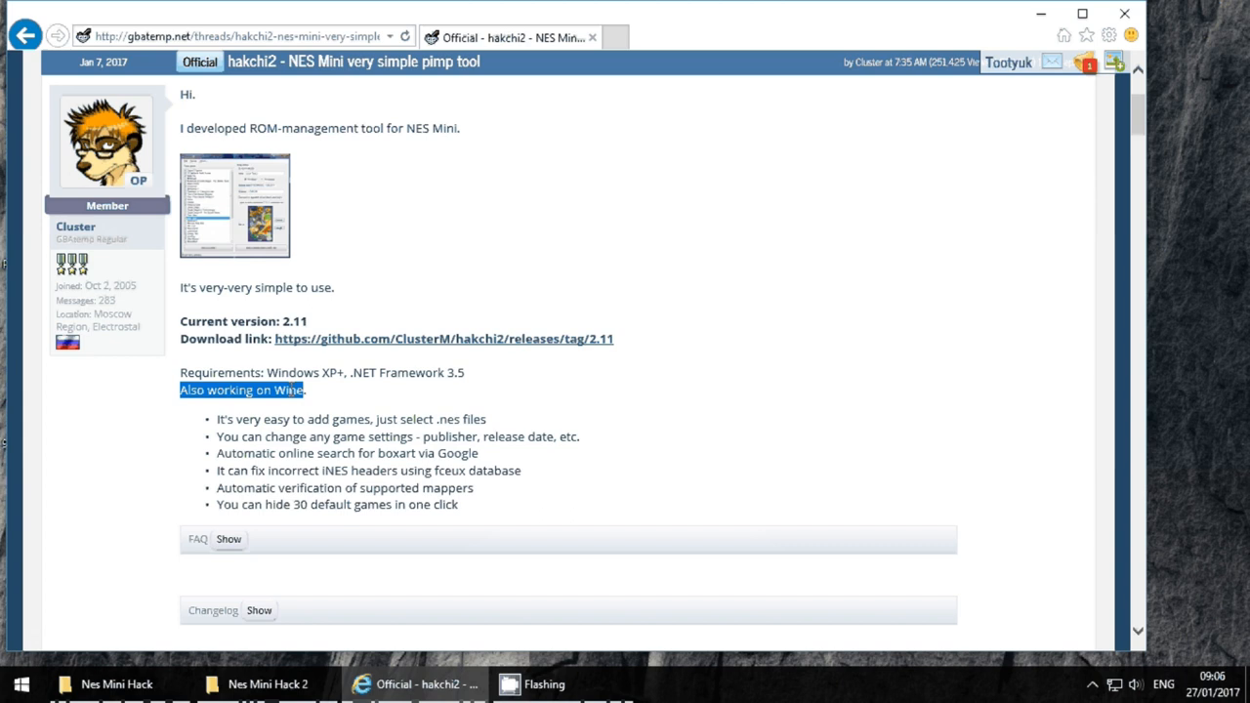
left_click(326, 398)
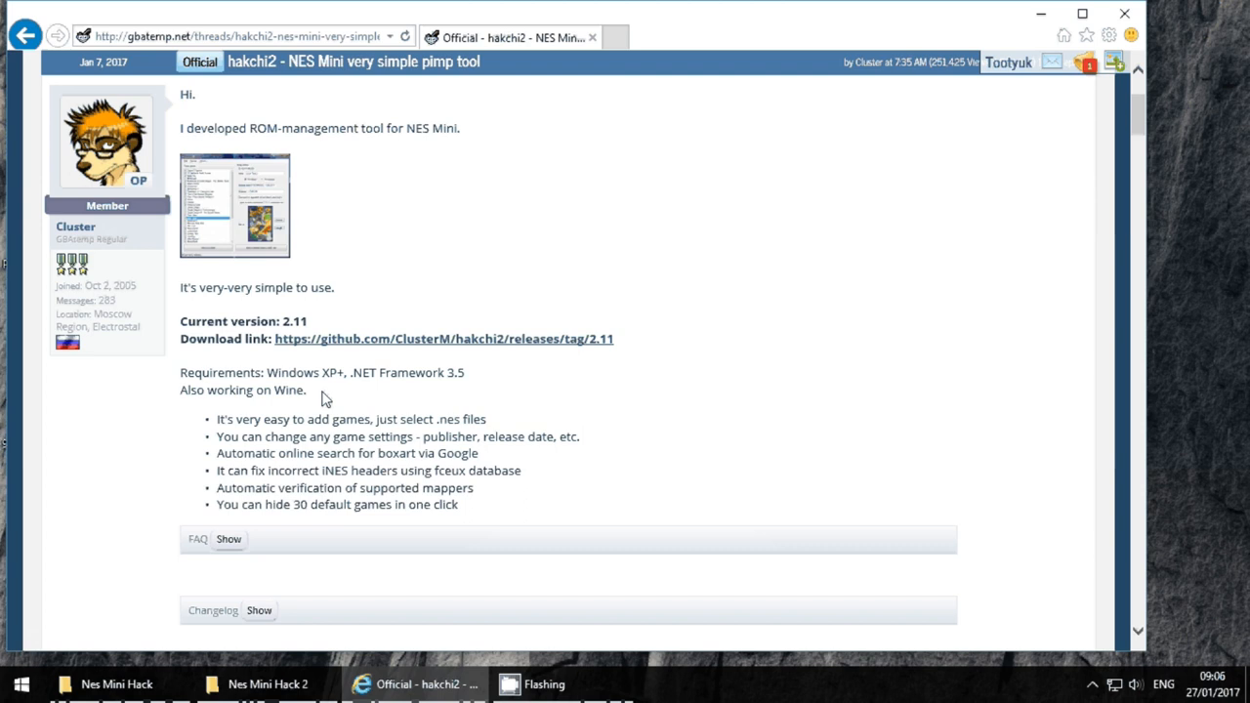
mouse_move(350, 377)
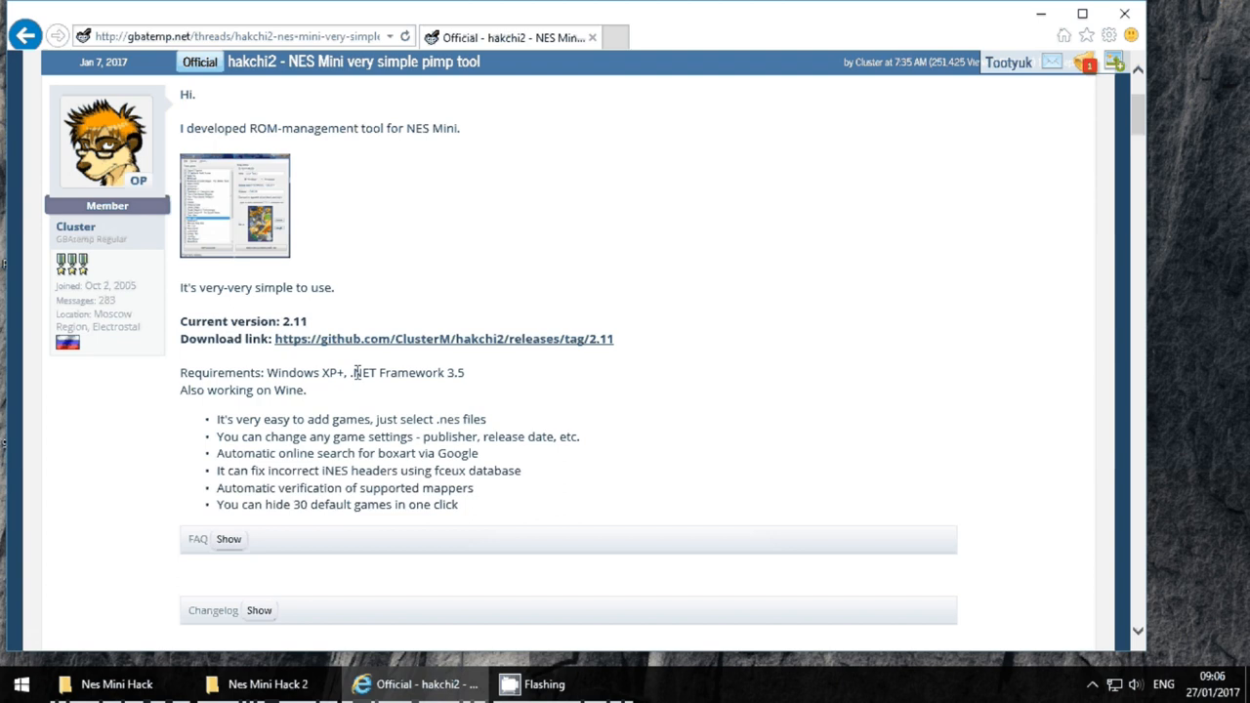
mouse_move(384, 346)
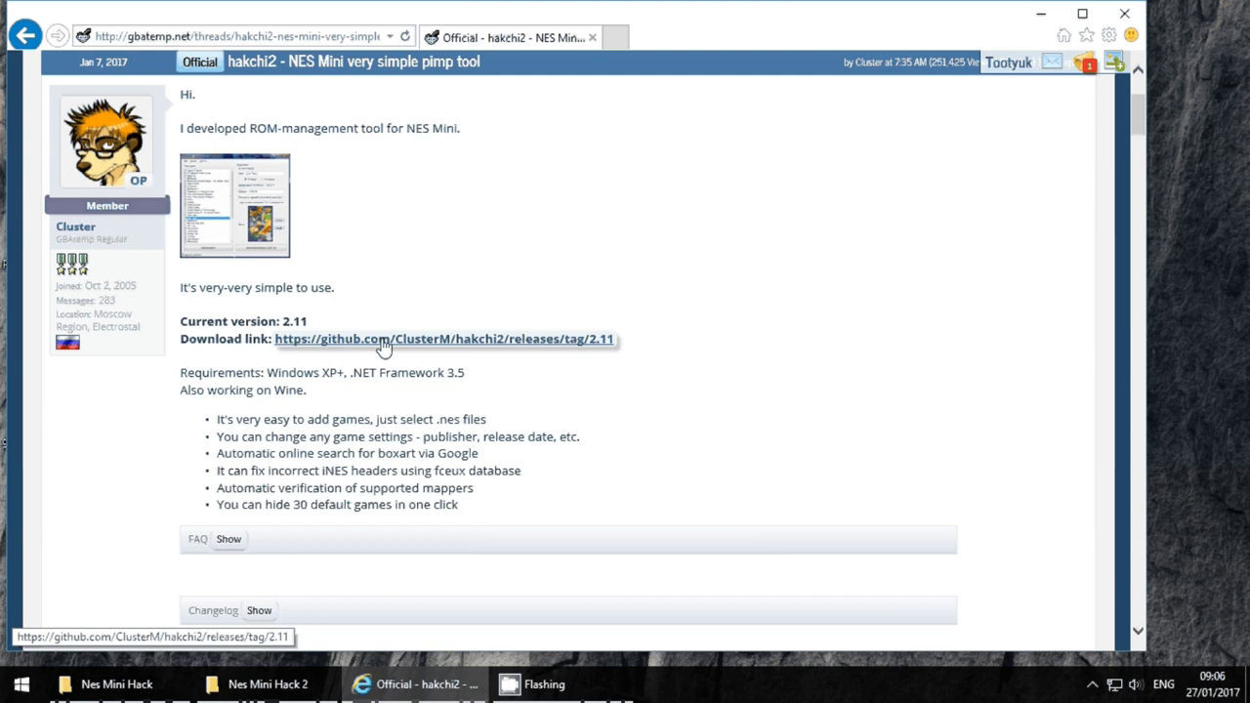
mouse_move(572, 344)
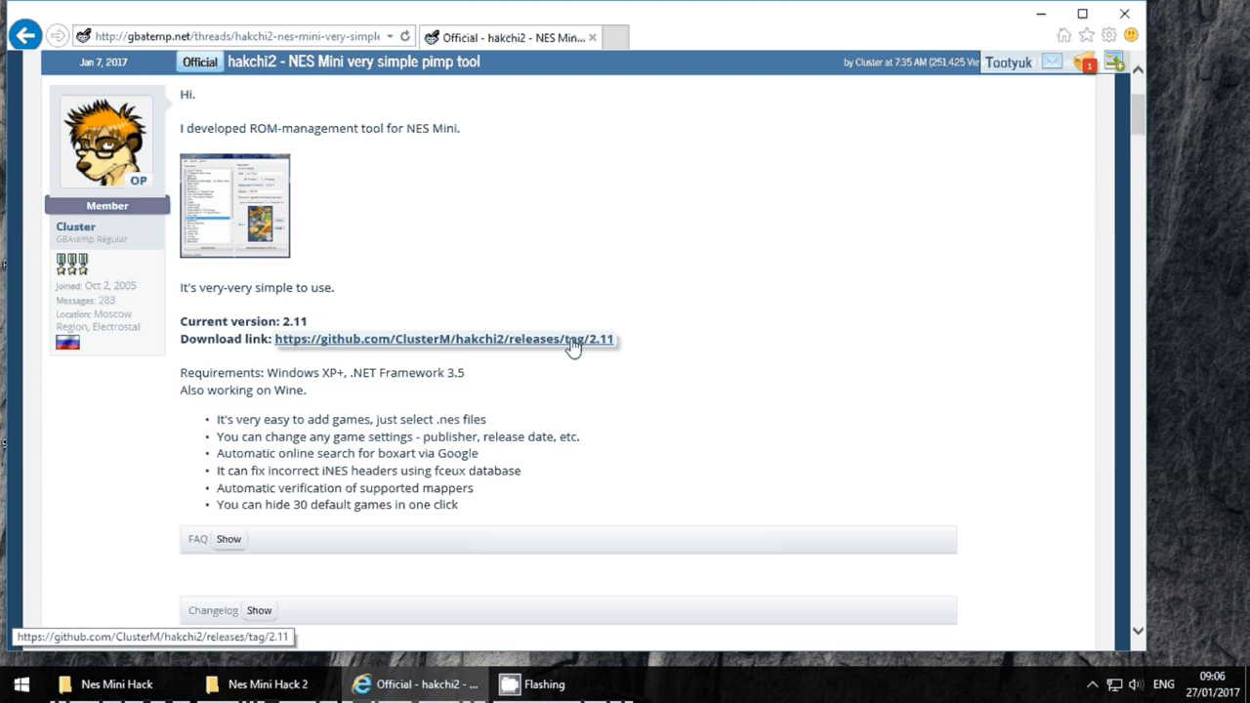
left_click(259, 685)
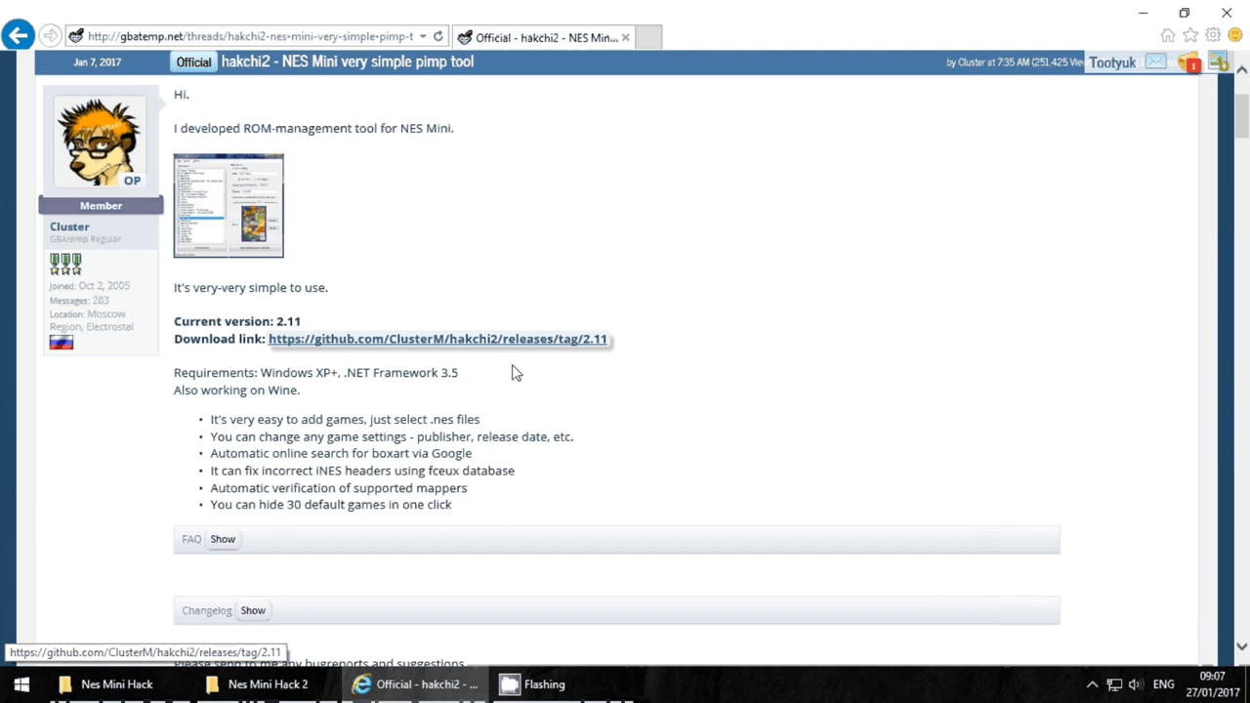
Extract hakchi2.zip into Desktop\Nes Mini Hack 2, dismissing the WinRAR trial notice.
left_click(98, 686)
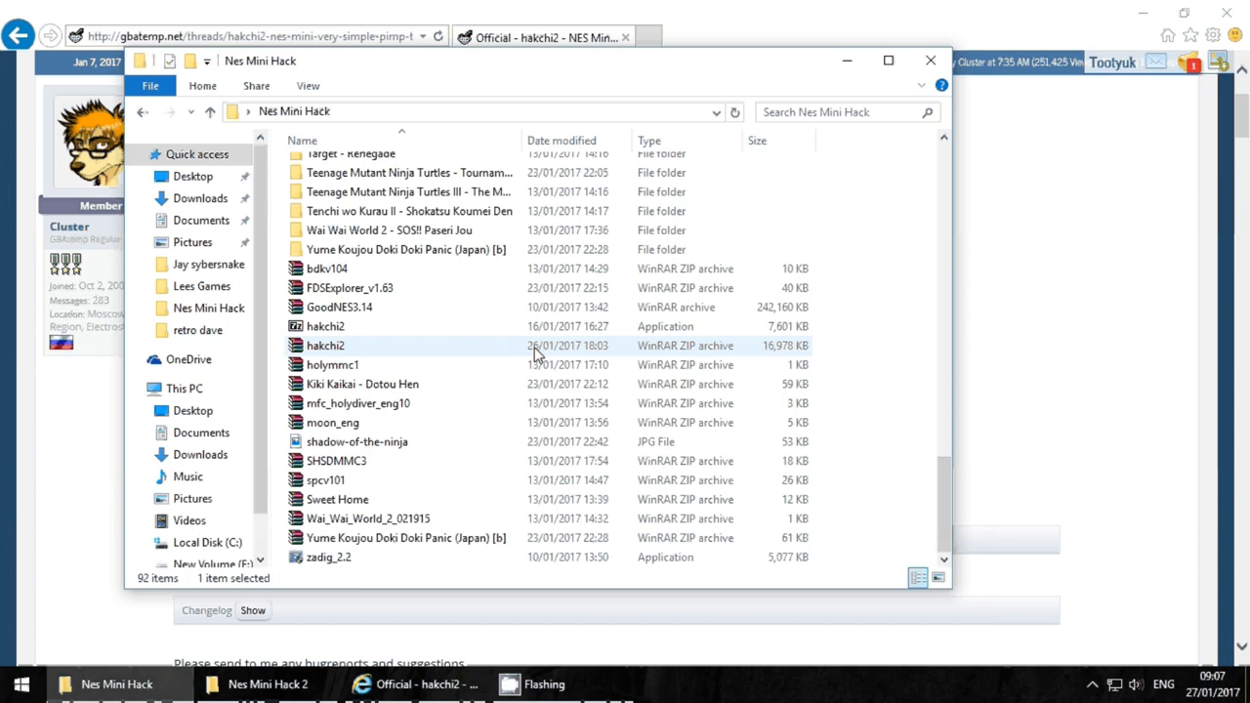
double_click(325, 345)
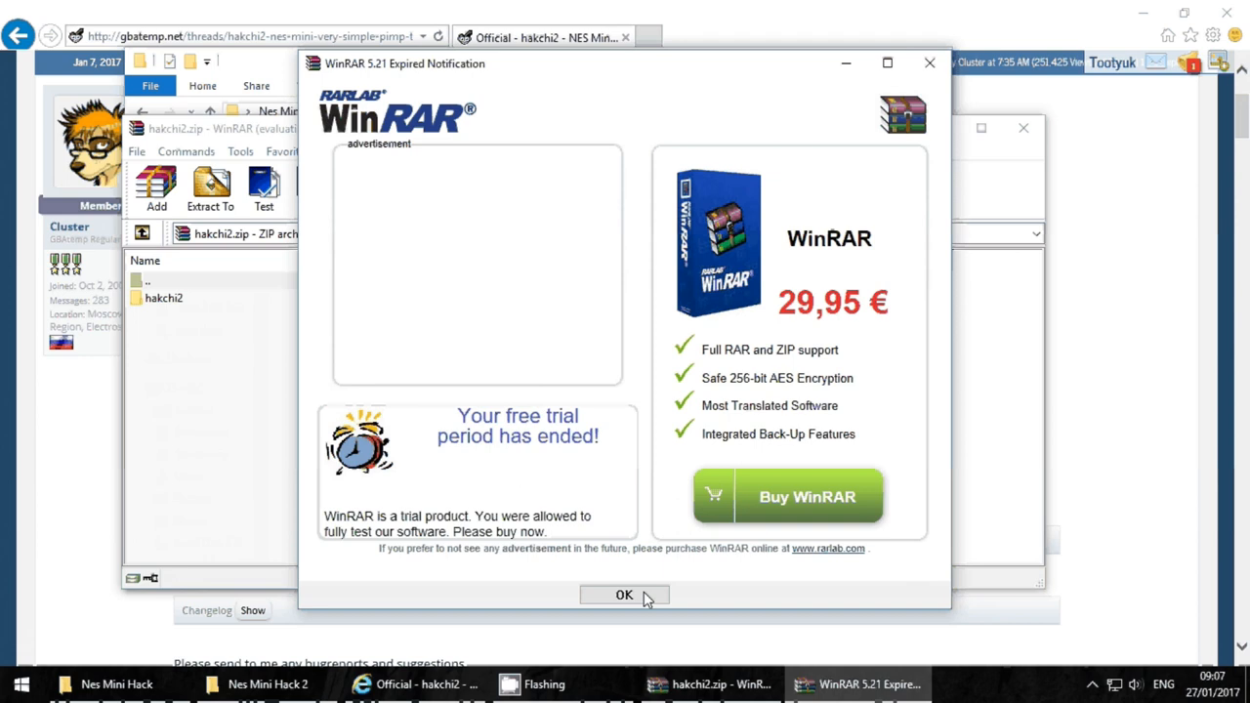
left_click(624, 595)
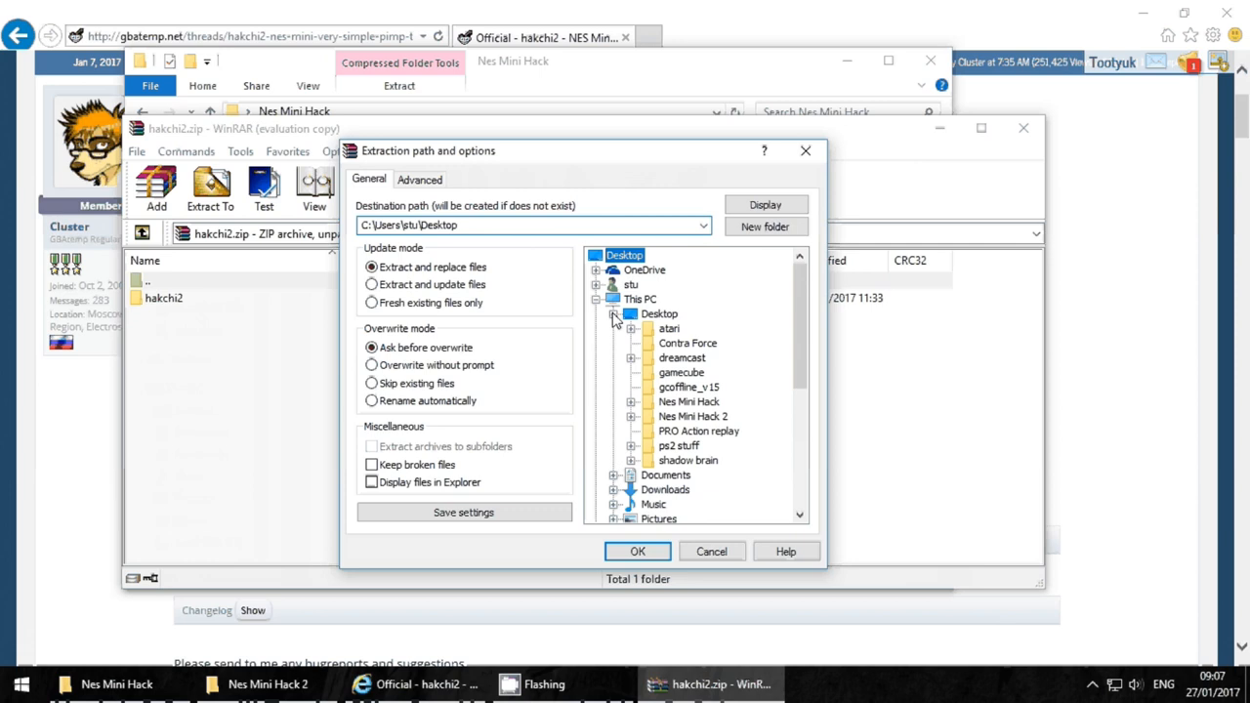
left_click(691, 417)
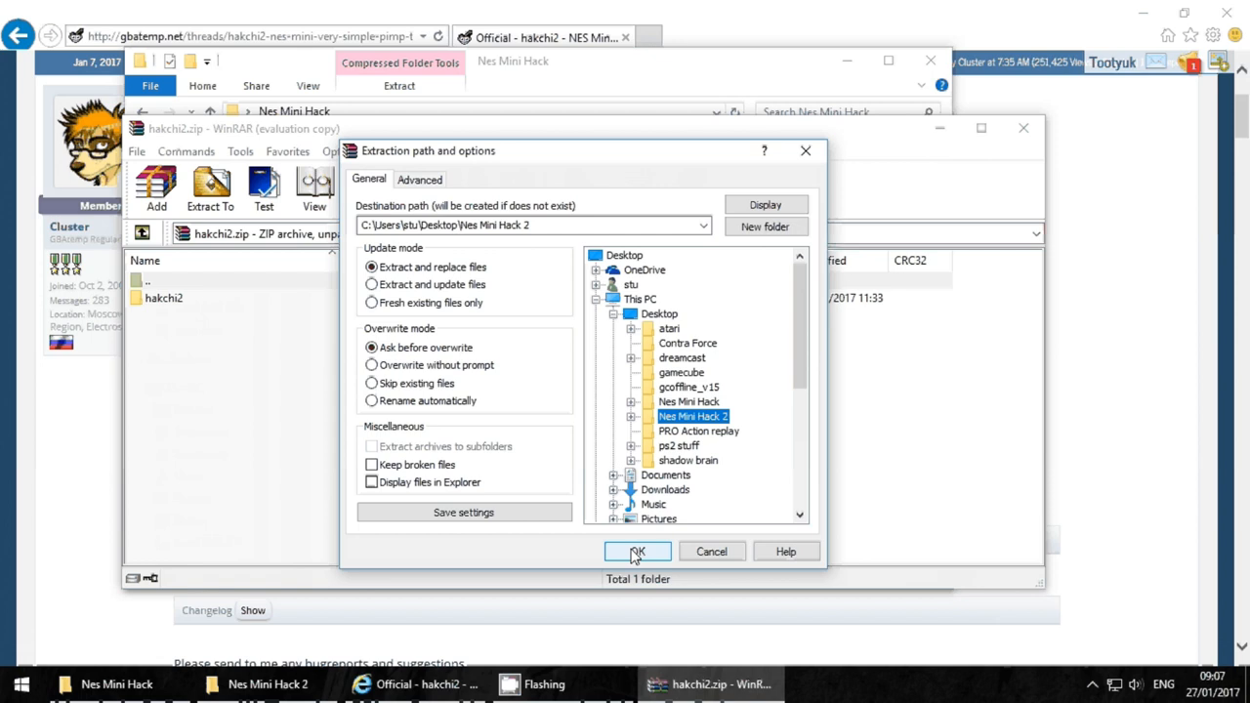
left_click(637, 551)
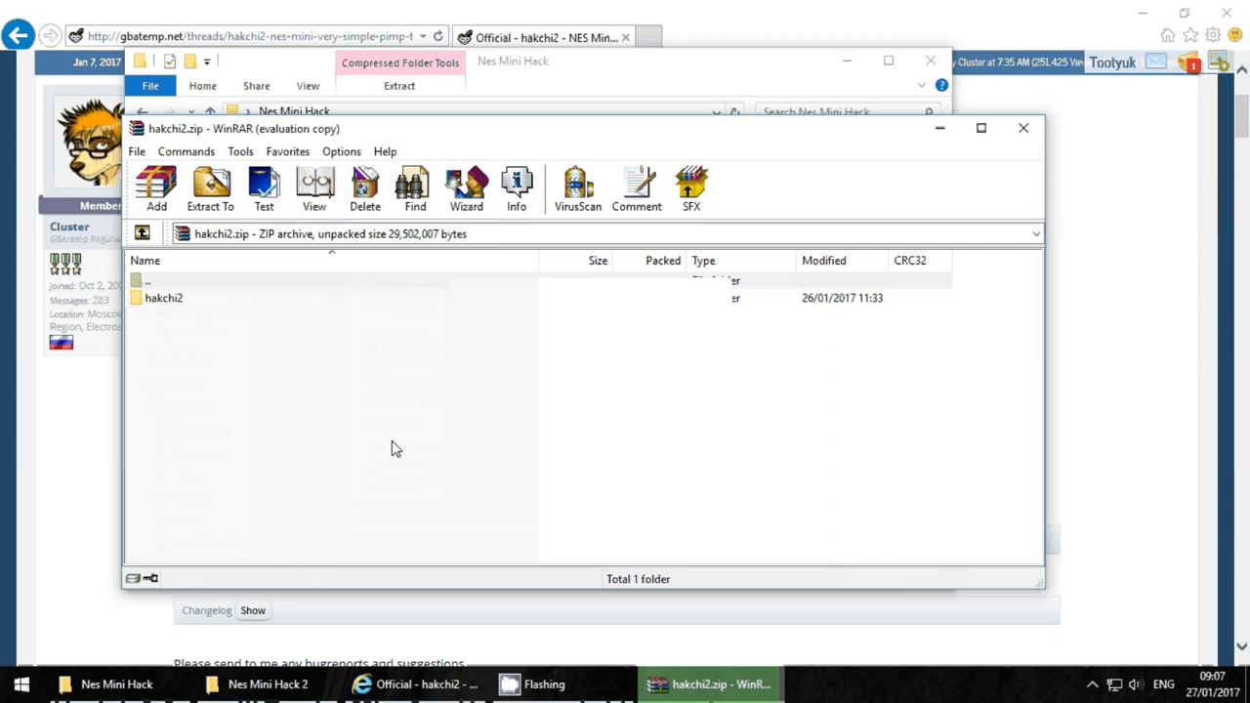
From the Nes Mini Hack 2 window, open the hakchi2 folder and run hakchi.exe.
left_click(1021, 130)
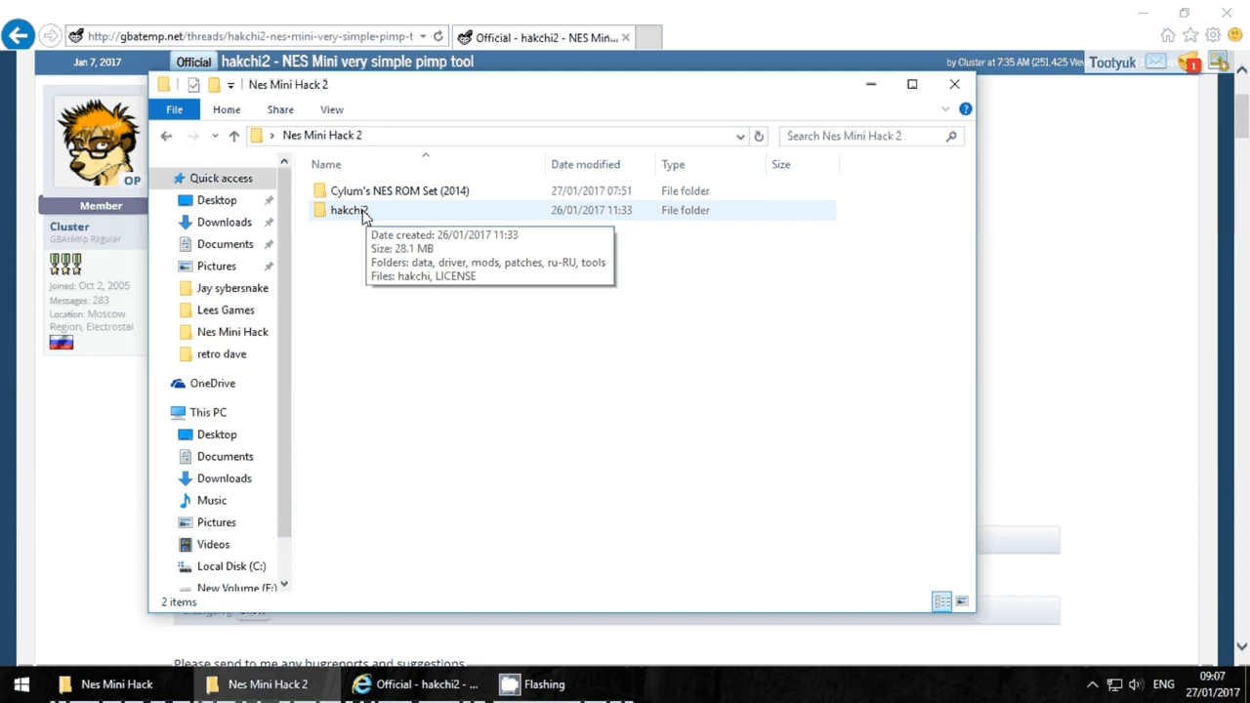
double_click(348, 211)
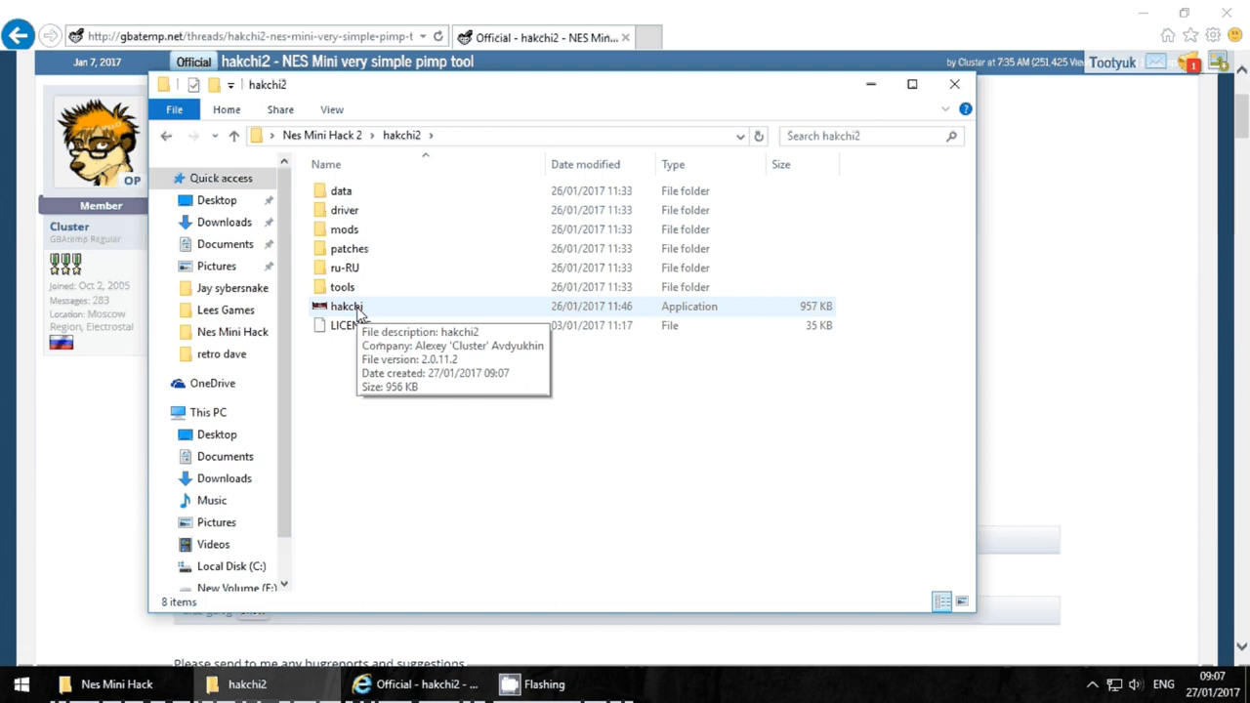
double_click(347, 306)
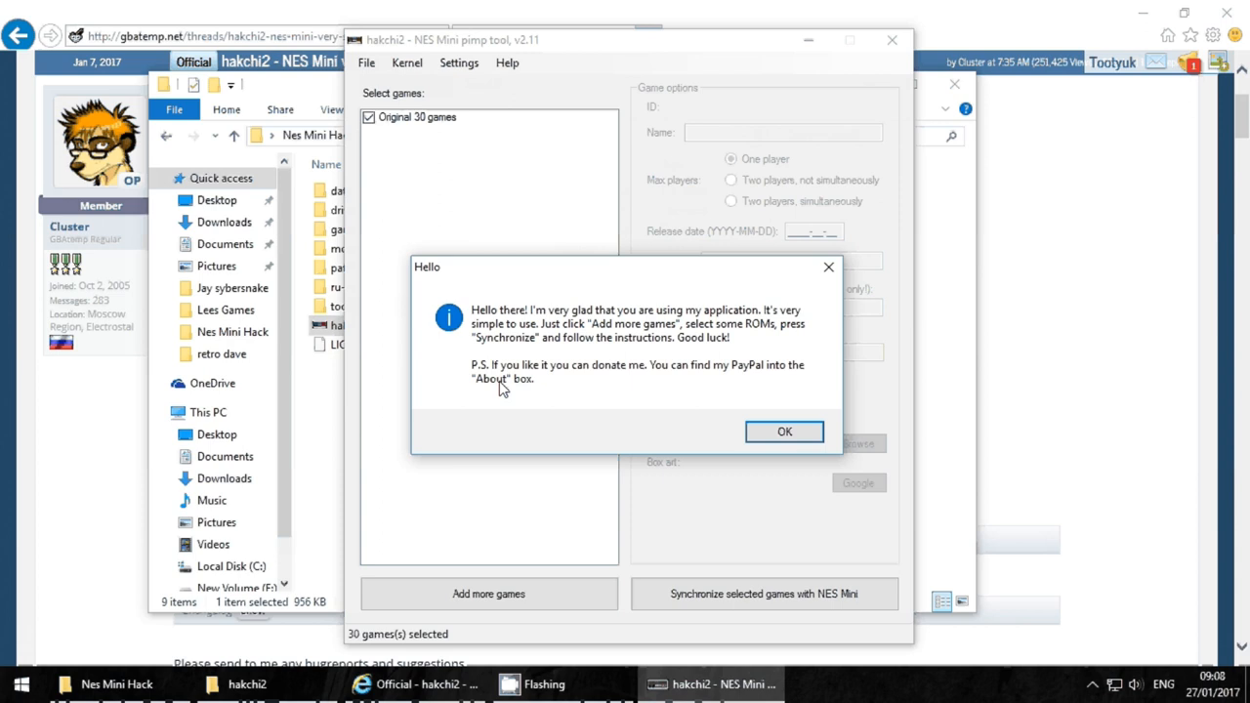
Dismiss the Hello welcome dialog and open the Add more games file picker.
left_click(784, 431)
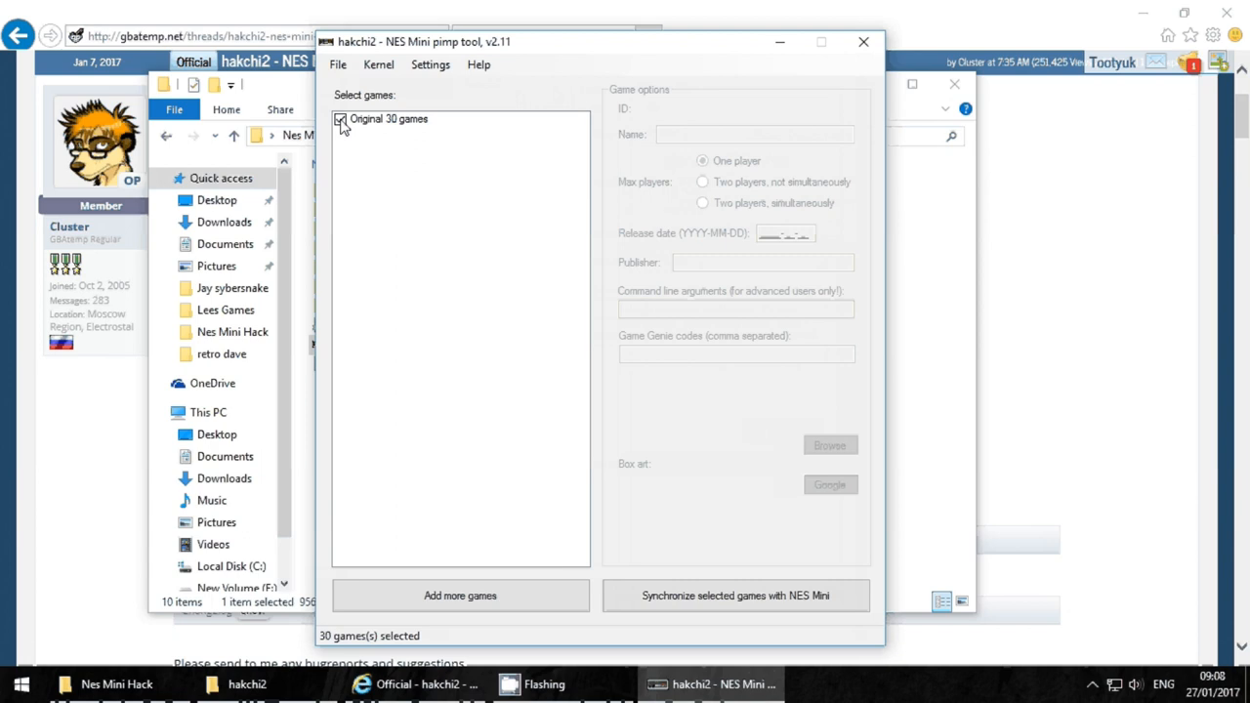
left_click(461, 596)
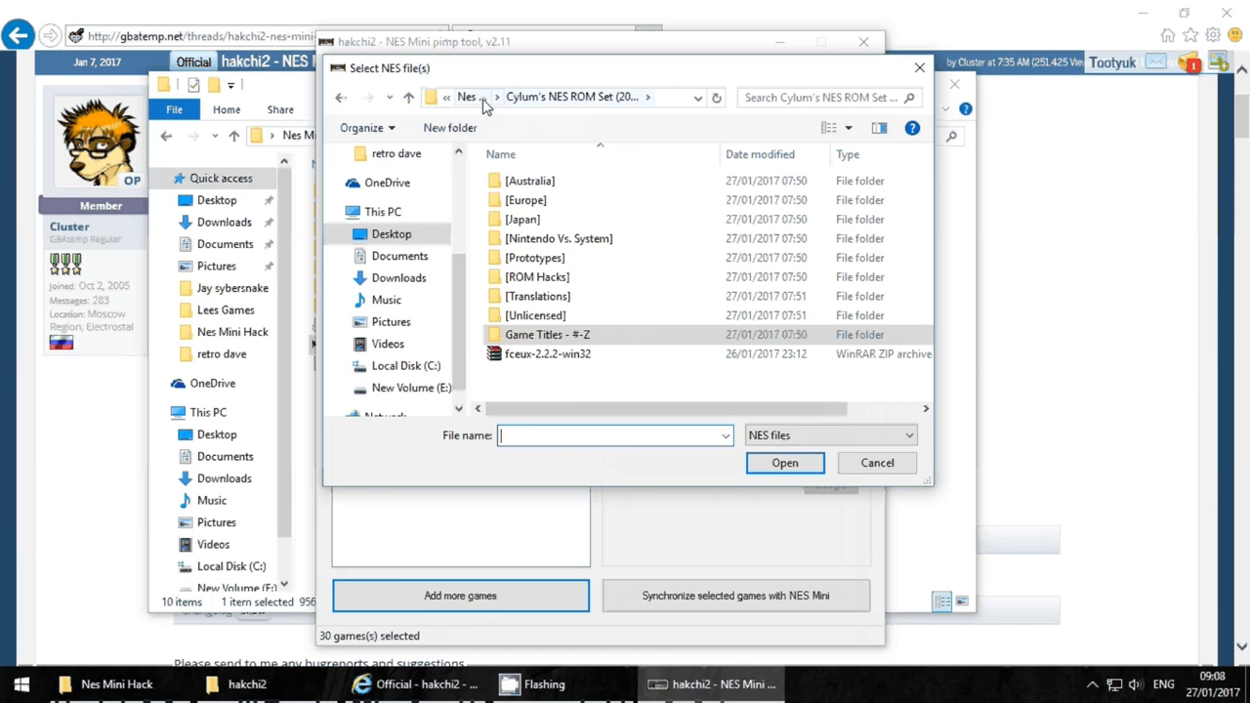
Move up to a parent folder in the Select NES file(s) dialog.
left_click(464, 97)
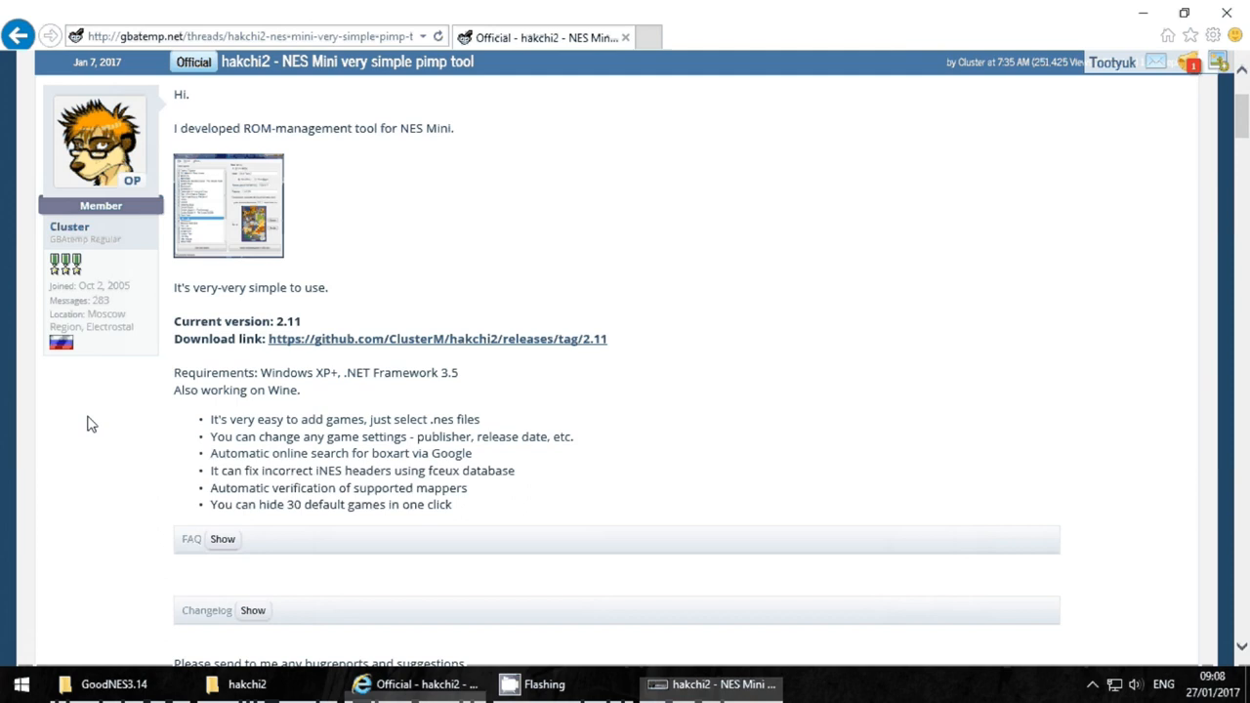
Bring forward the File Explorer window showing the GoodNES_3.14_goodmerged2 folder.
left_click(722, 685)
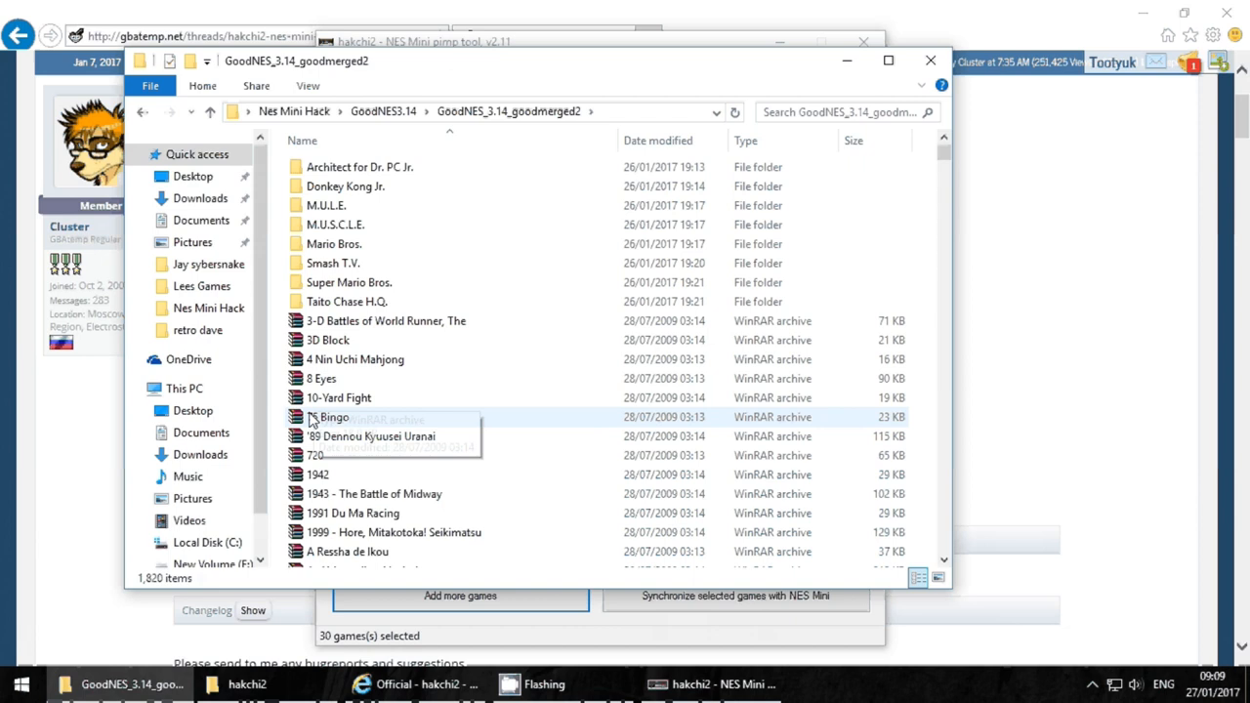
mouse_move(456, 436)
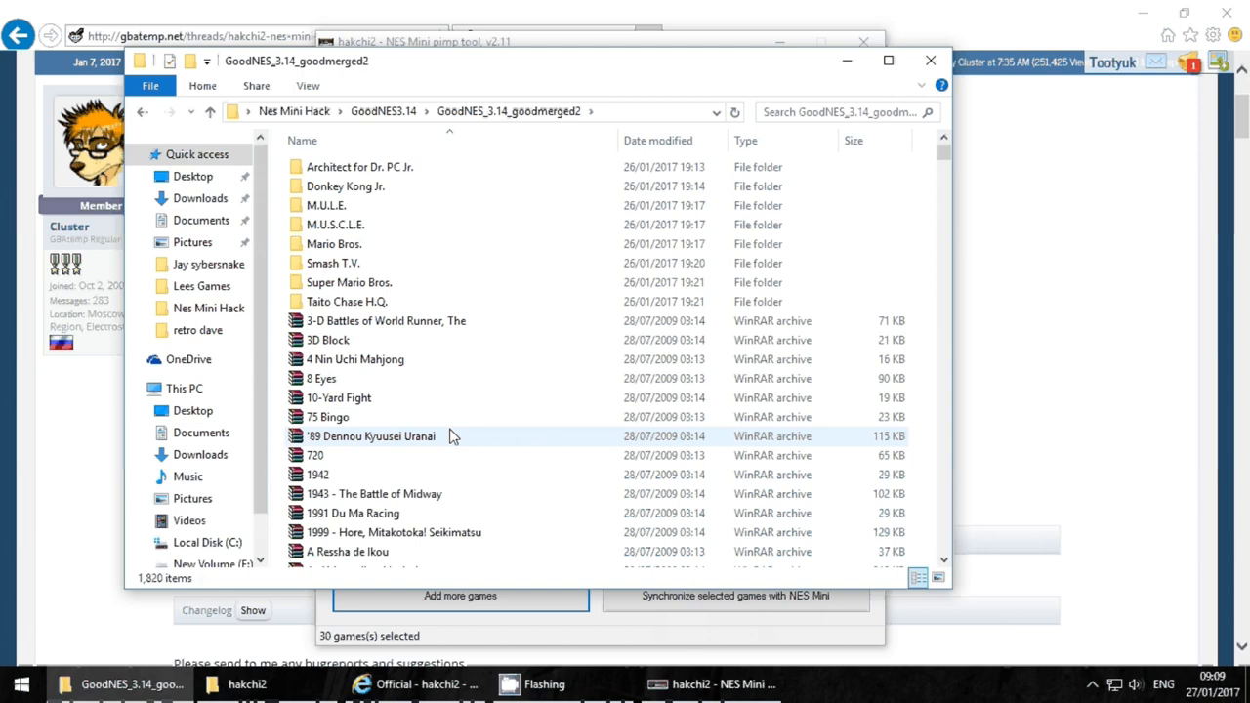
double_click(339, 398)
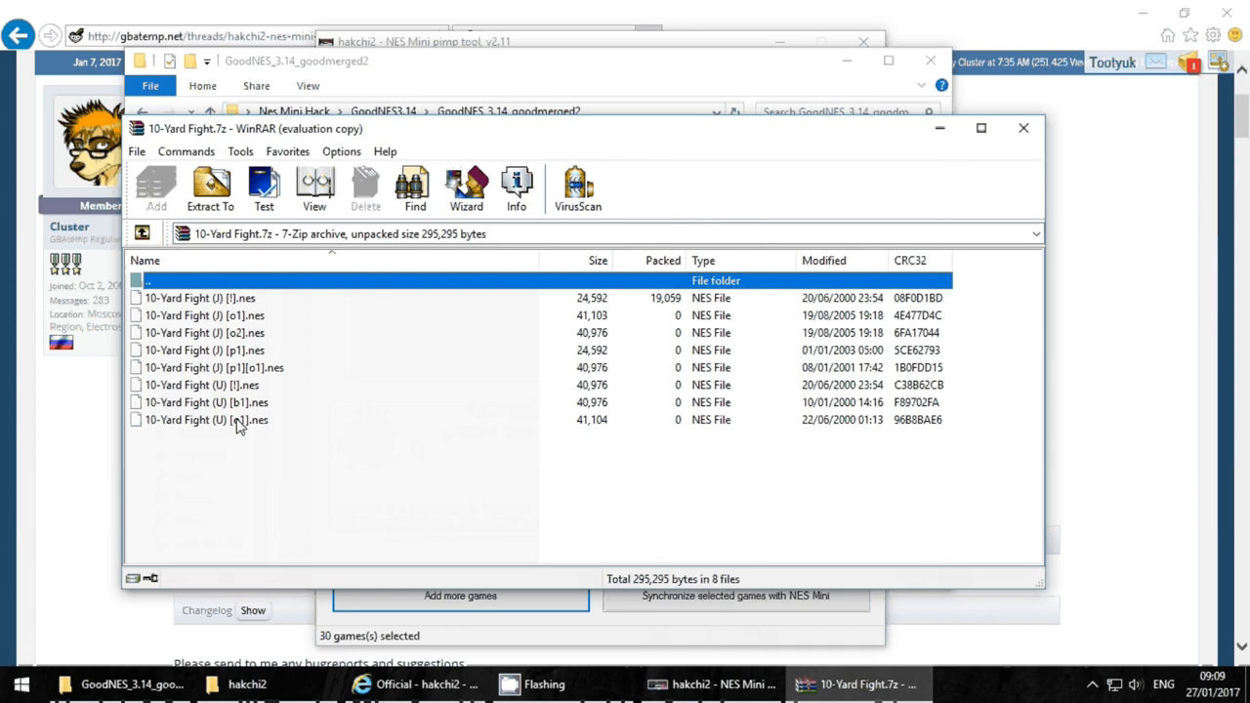
mouse_move(1025, 130)
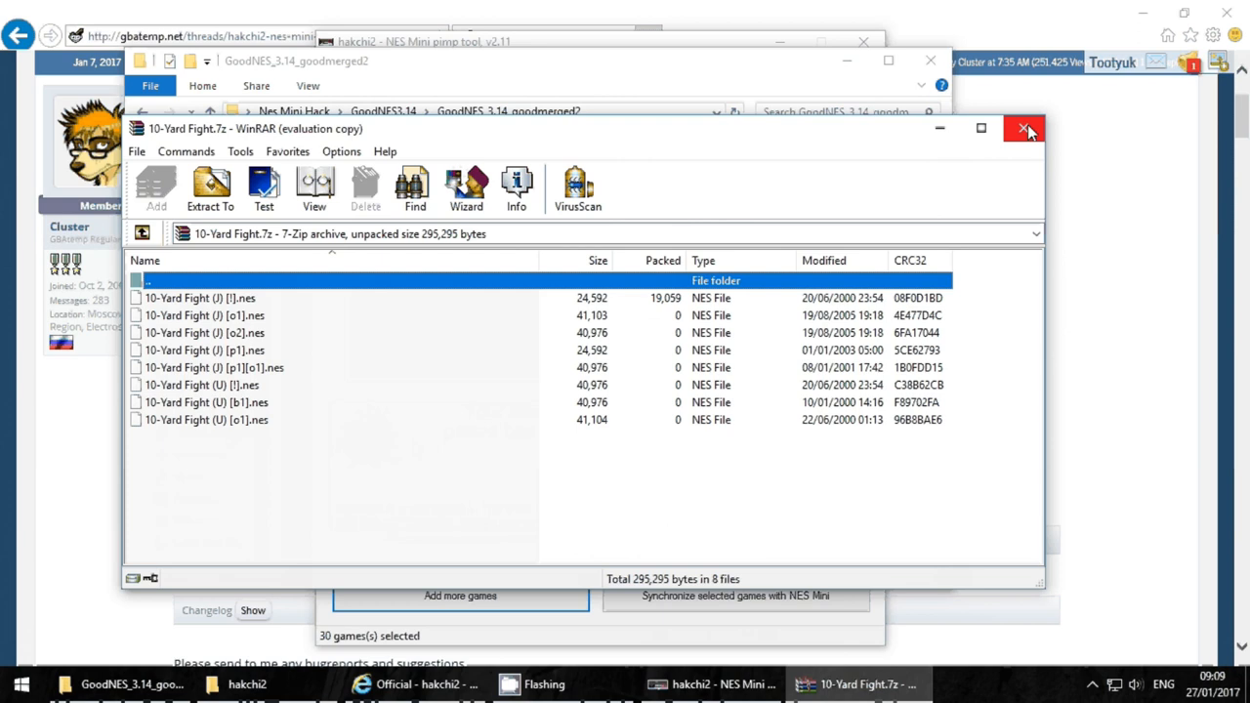
mouse_move(1027, 129)
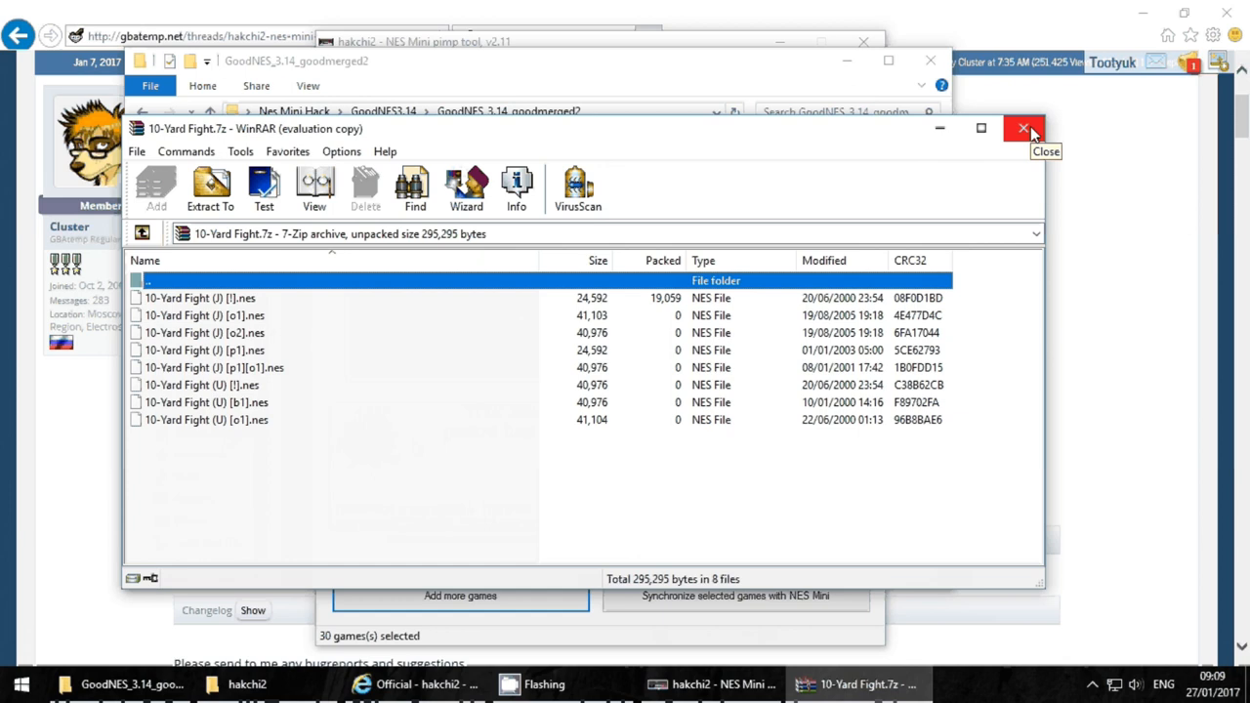
left_click(1023, 129)
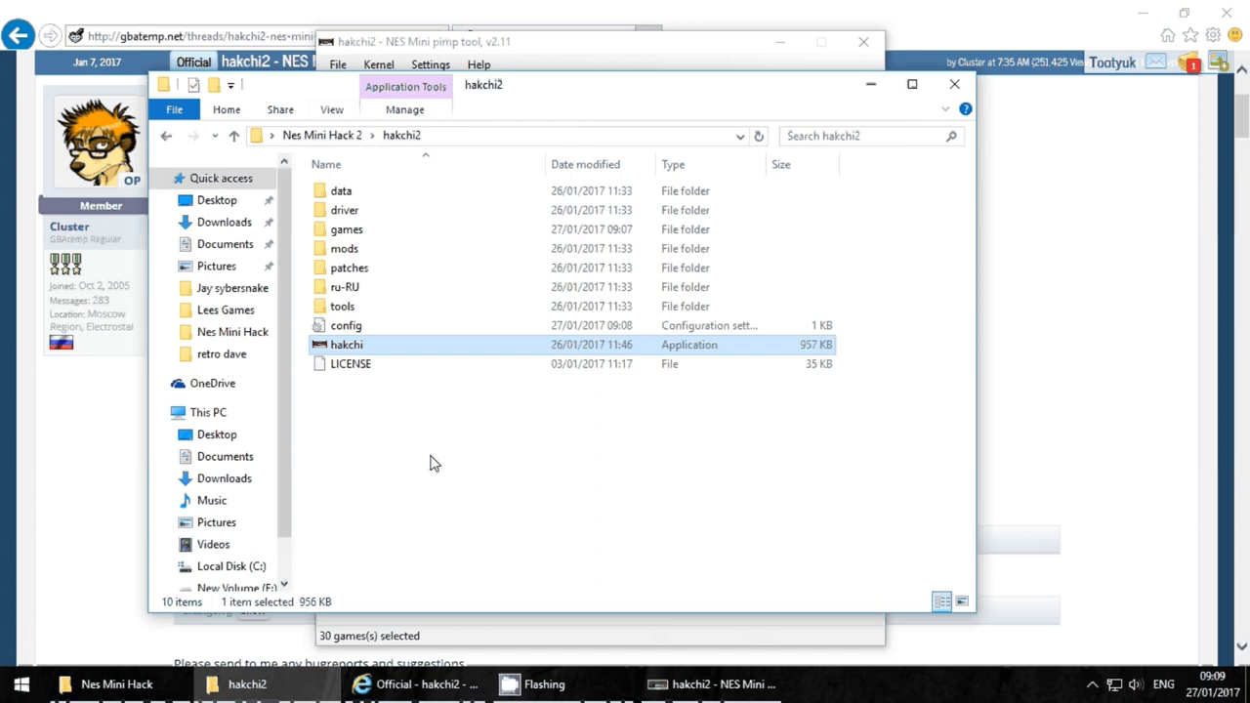
Go up to Nes Mini Hack 2 and open Cylum's NES ROM Set (2014) > Game Titles - #-Z.
left_click(234, 135)
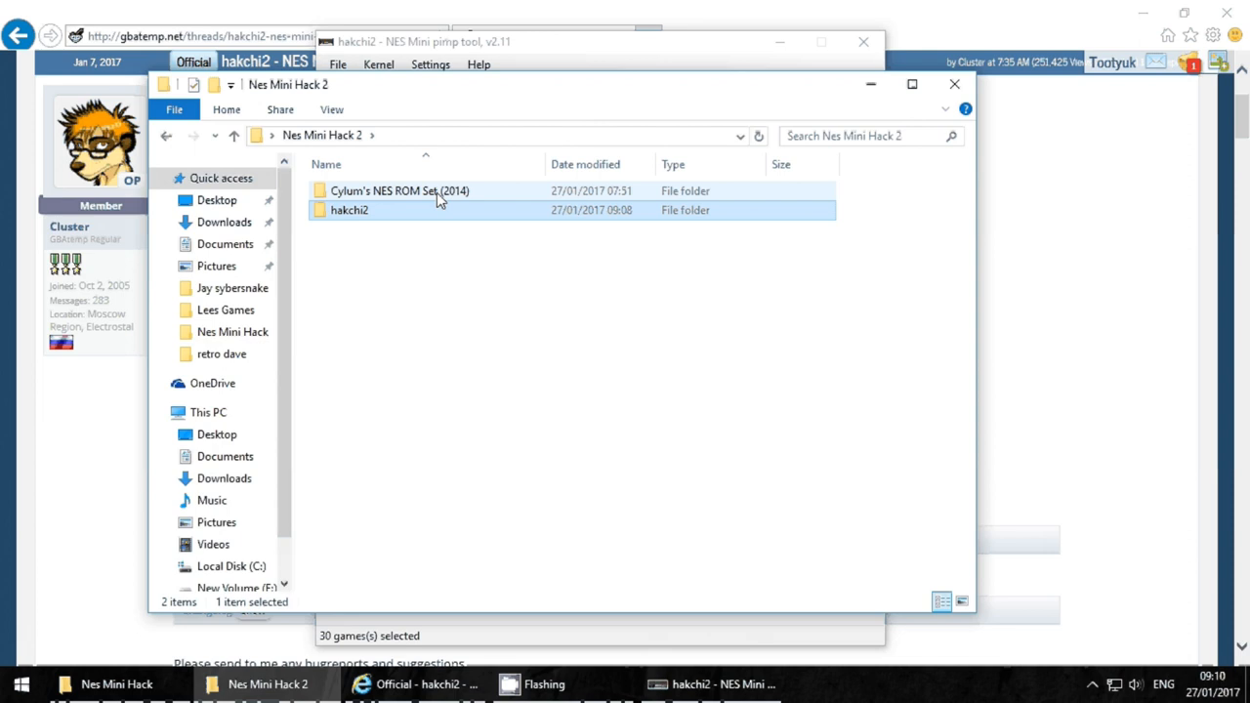
double_click(402, 190)
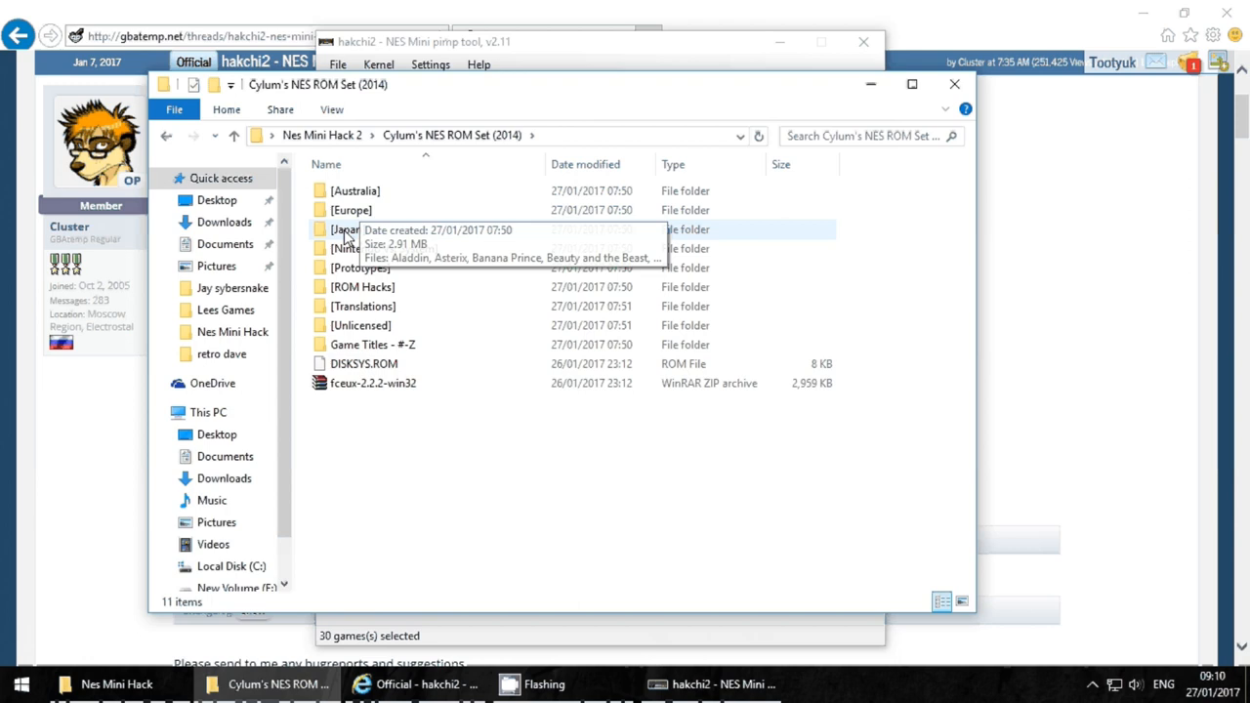
mouse_move(399, 357)
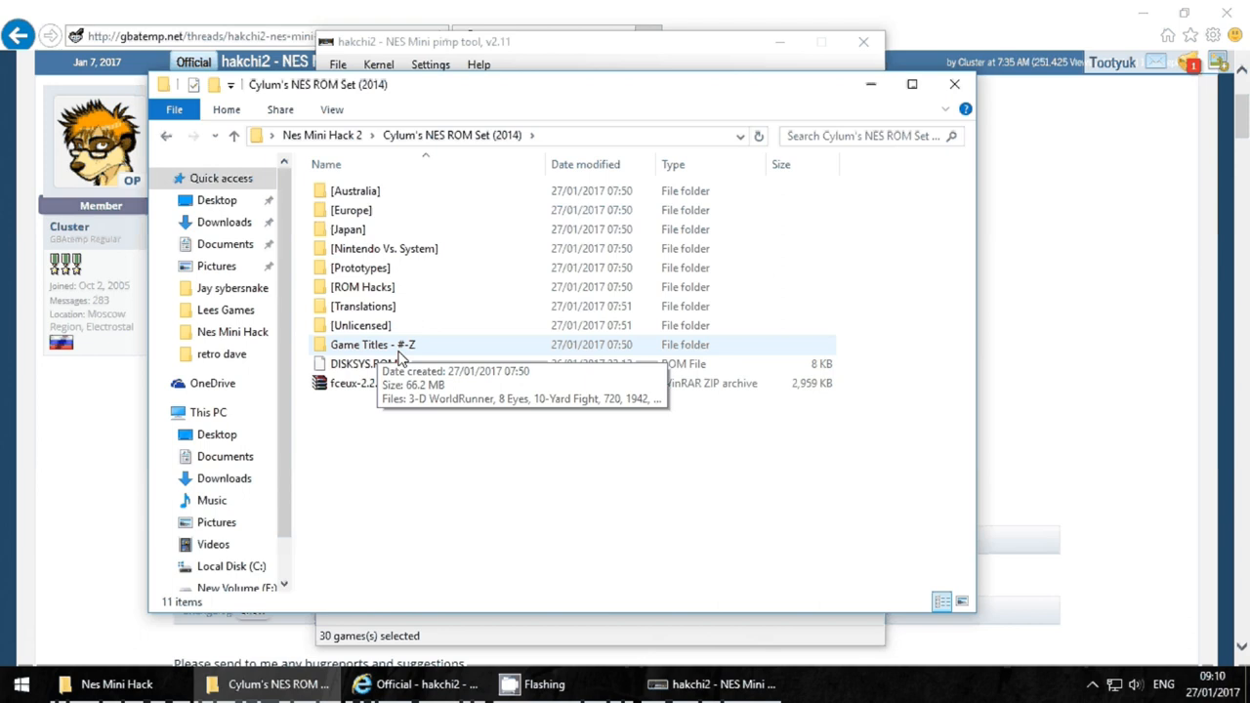
mouse_move(411, 353)
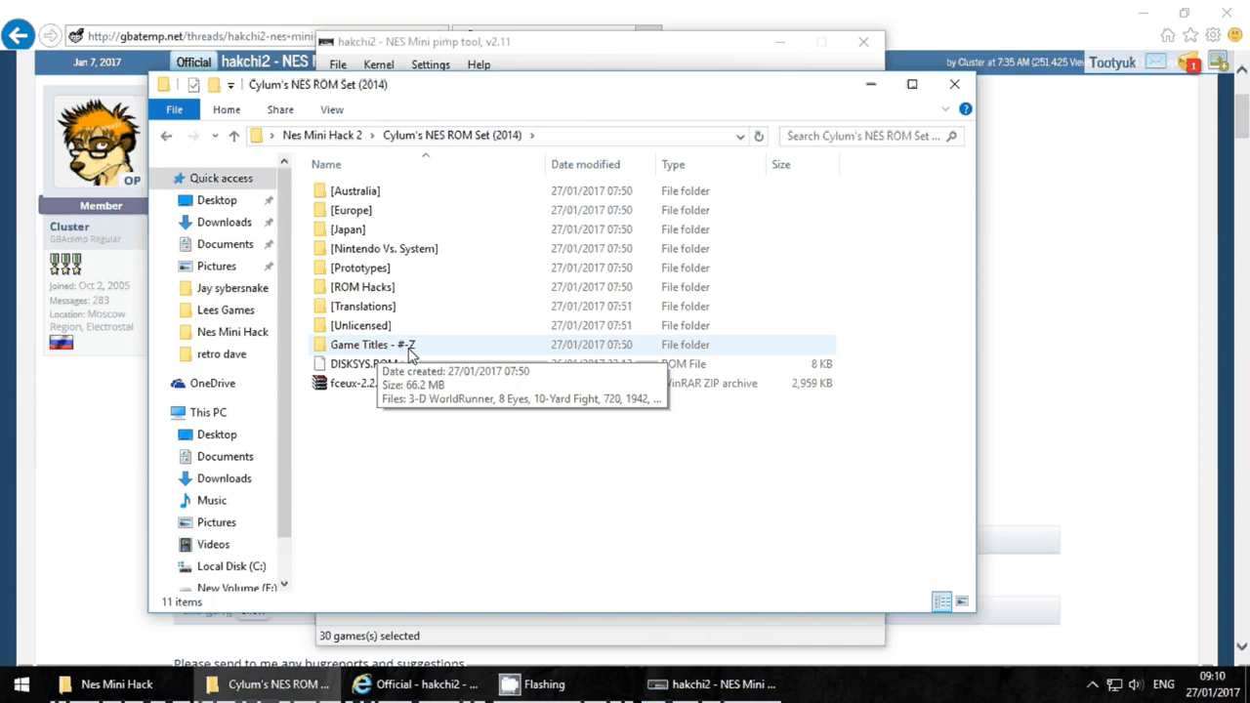
double_click(371, 344)
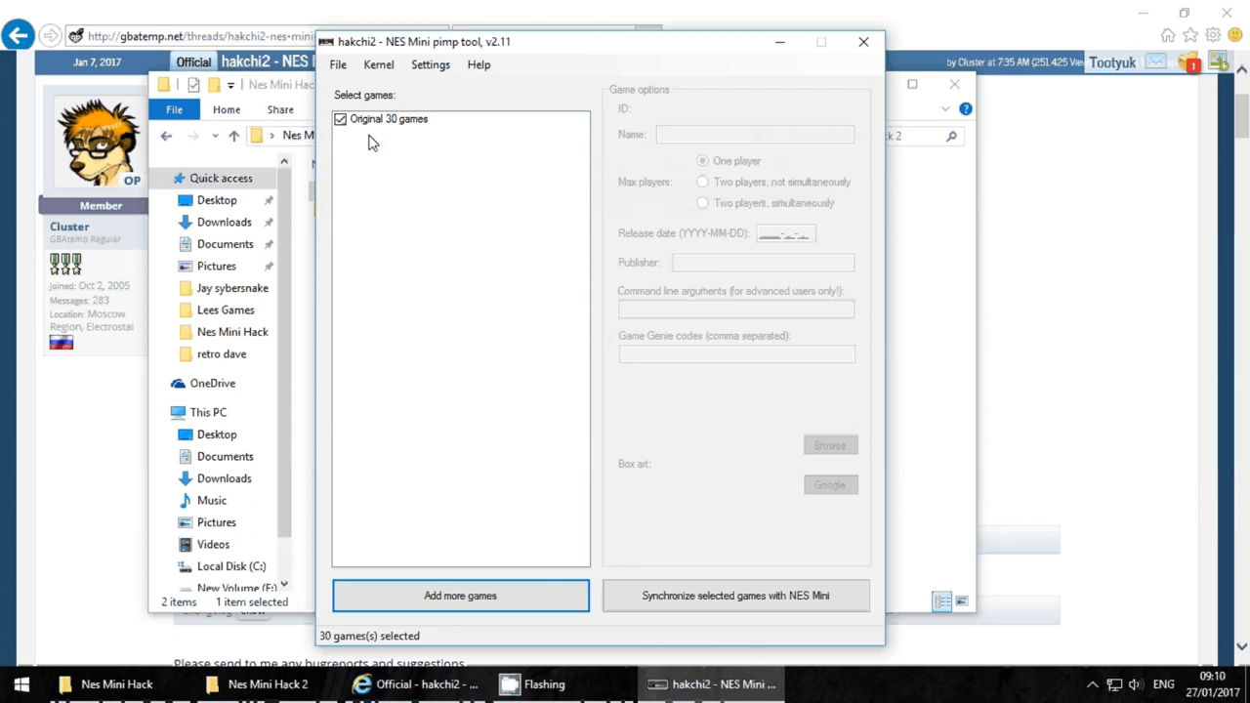
In Add more games, enter Game Titles - #-Z and select ROMs starting with 3-D WorldRunner.
left_click(458, 596)
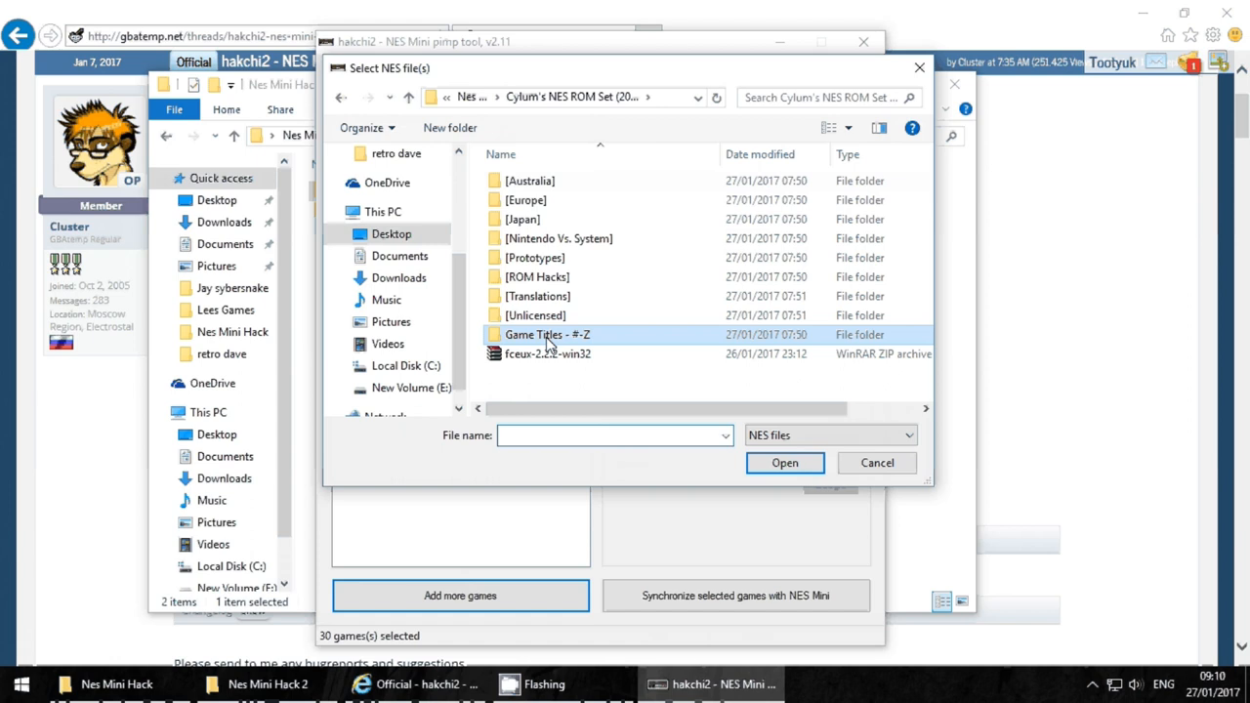
mouse_move(549, 340)
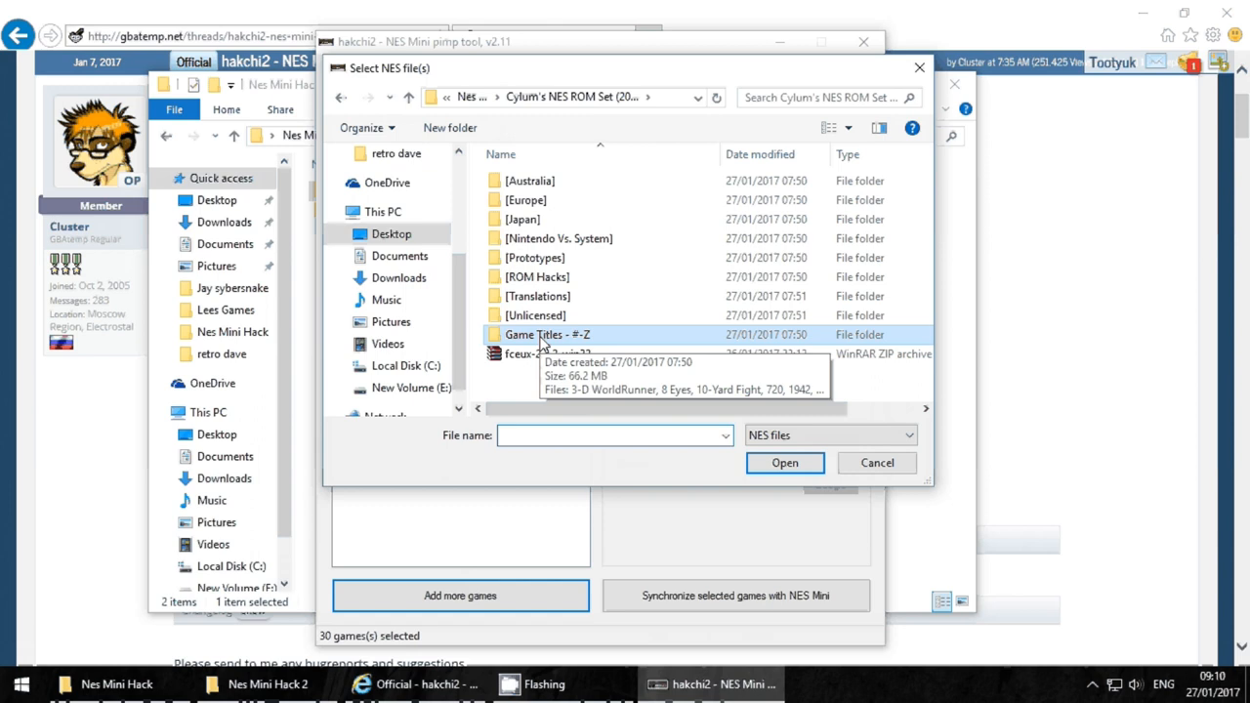
double_click(545, 334)
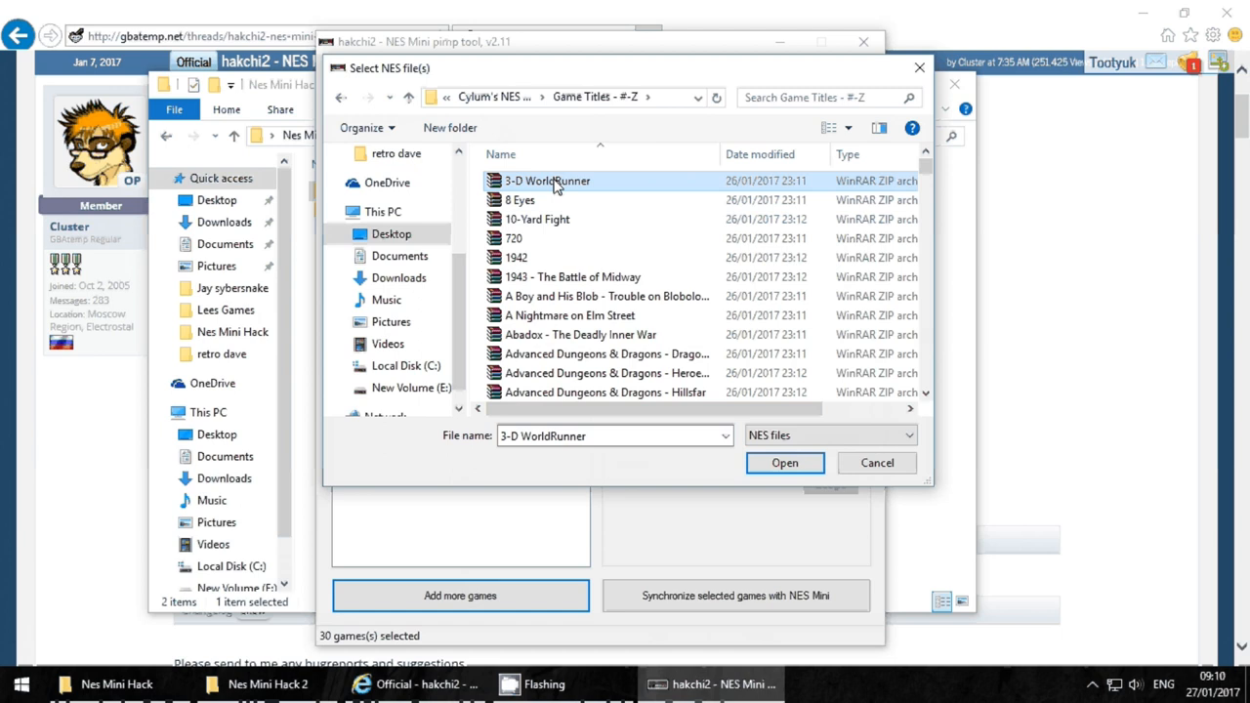
scroll("down", 3)
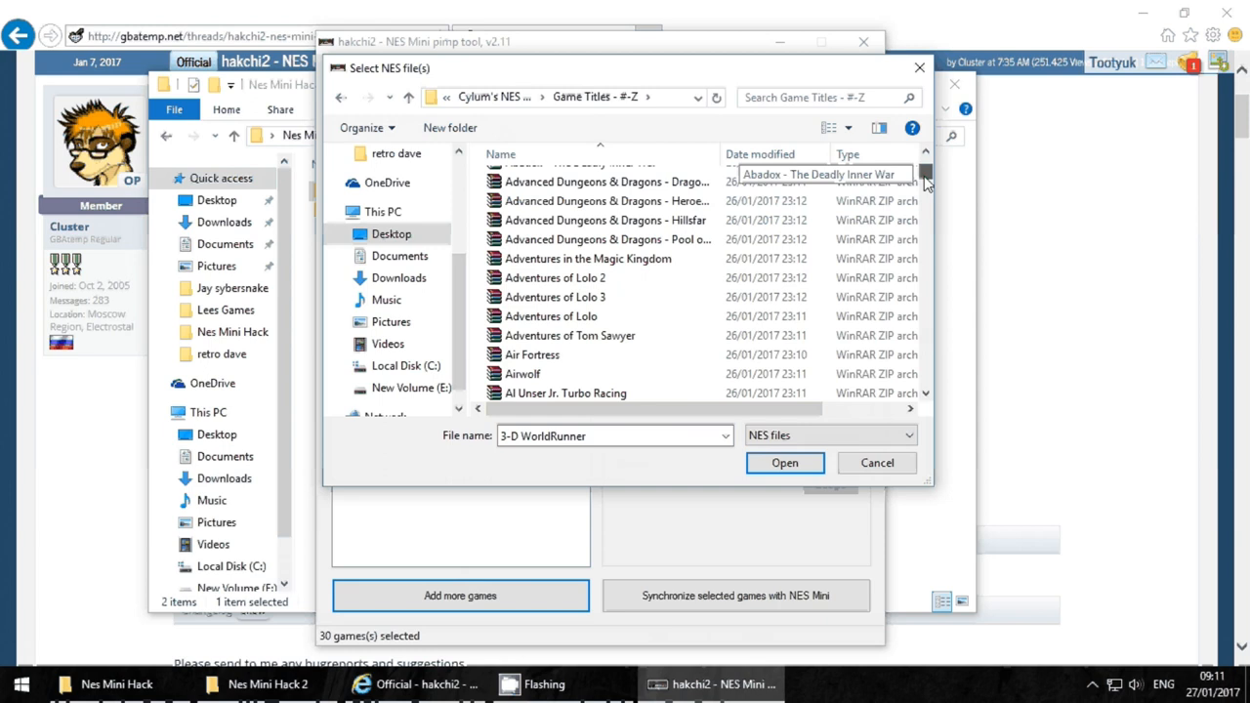
left_click(785, 463)
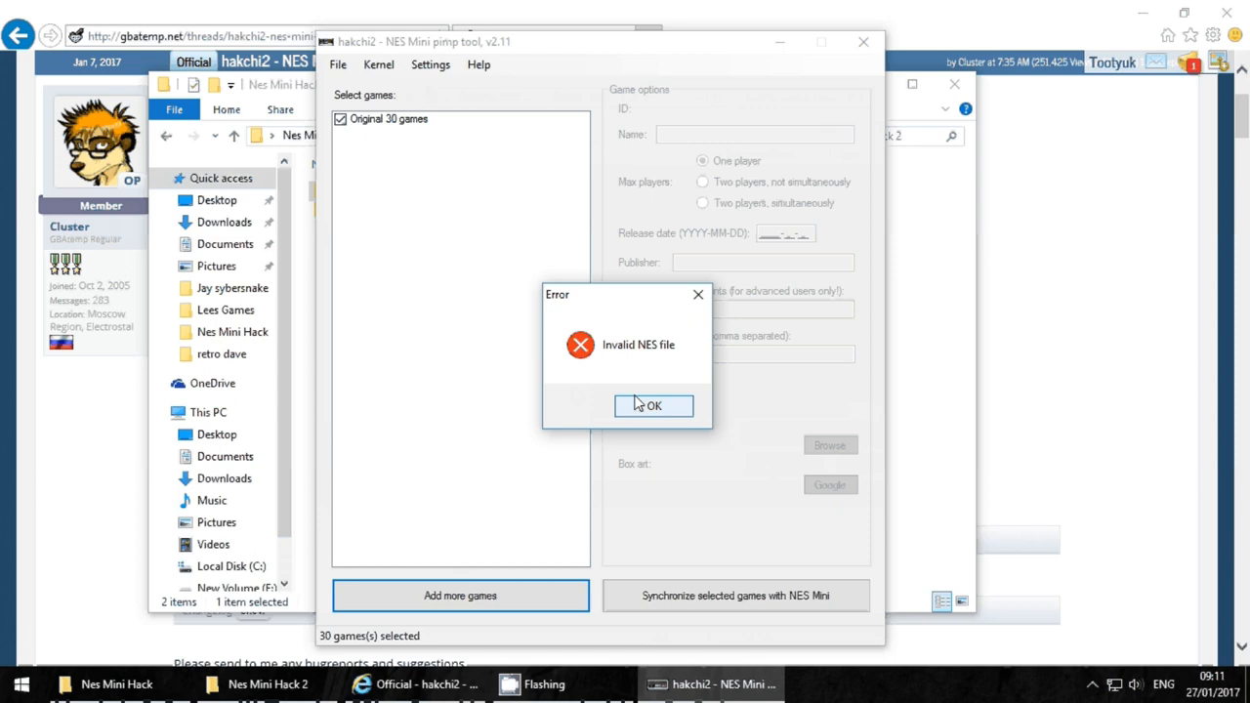
Dismiss invalid-file errors, skip Archon and Batman - Return of the Joker, answer Battletoads patch.
left_click(654, 407)
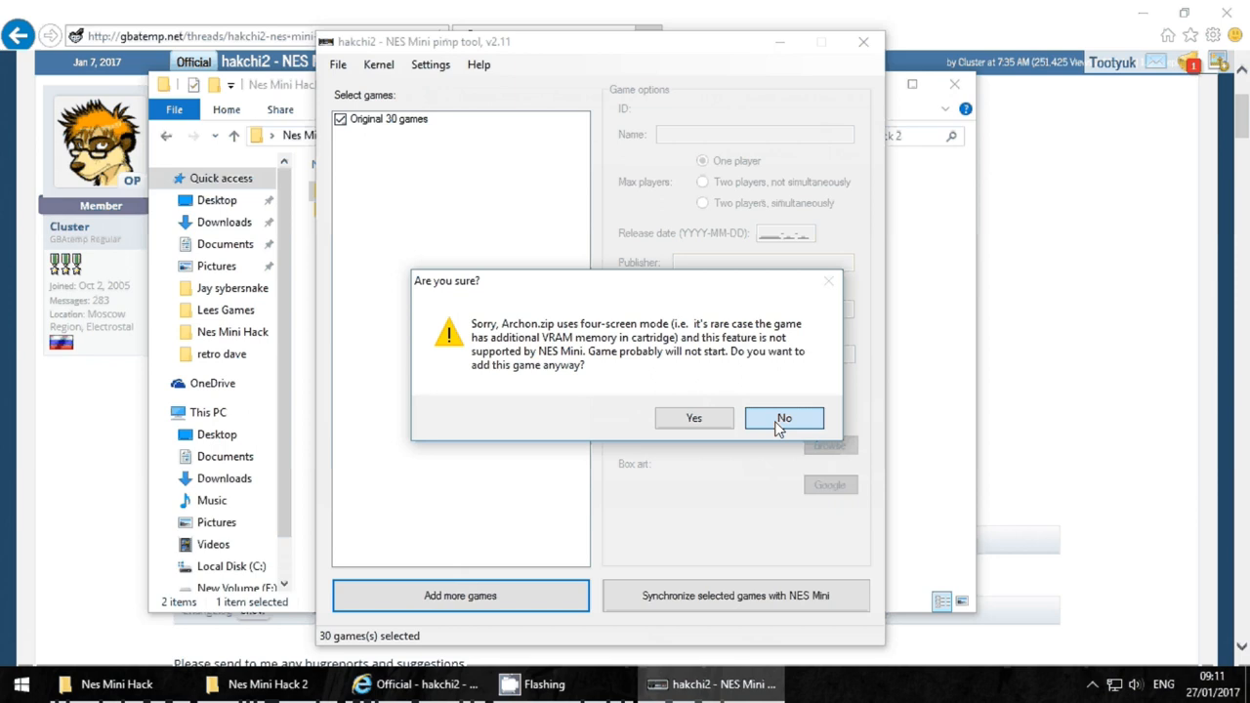
left_click(785, 419)
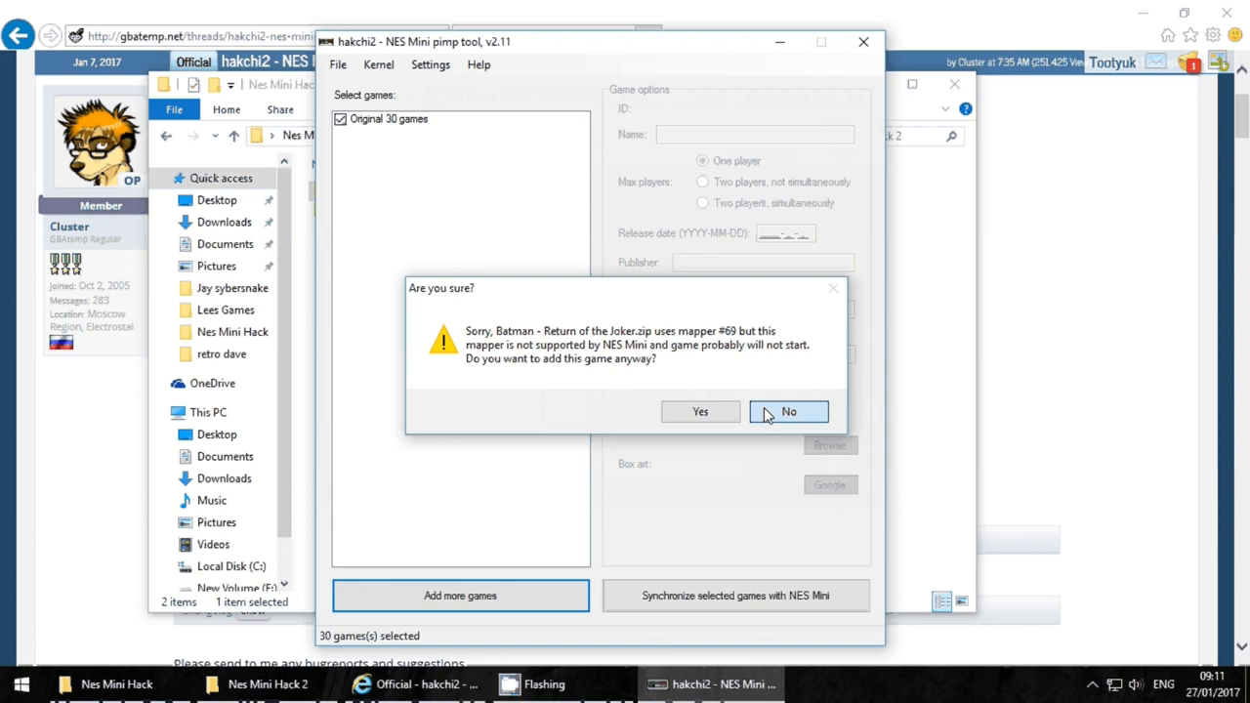
left_click(790, 411)
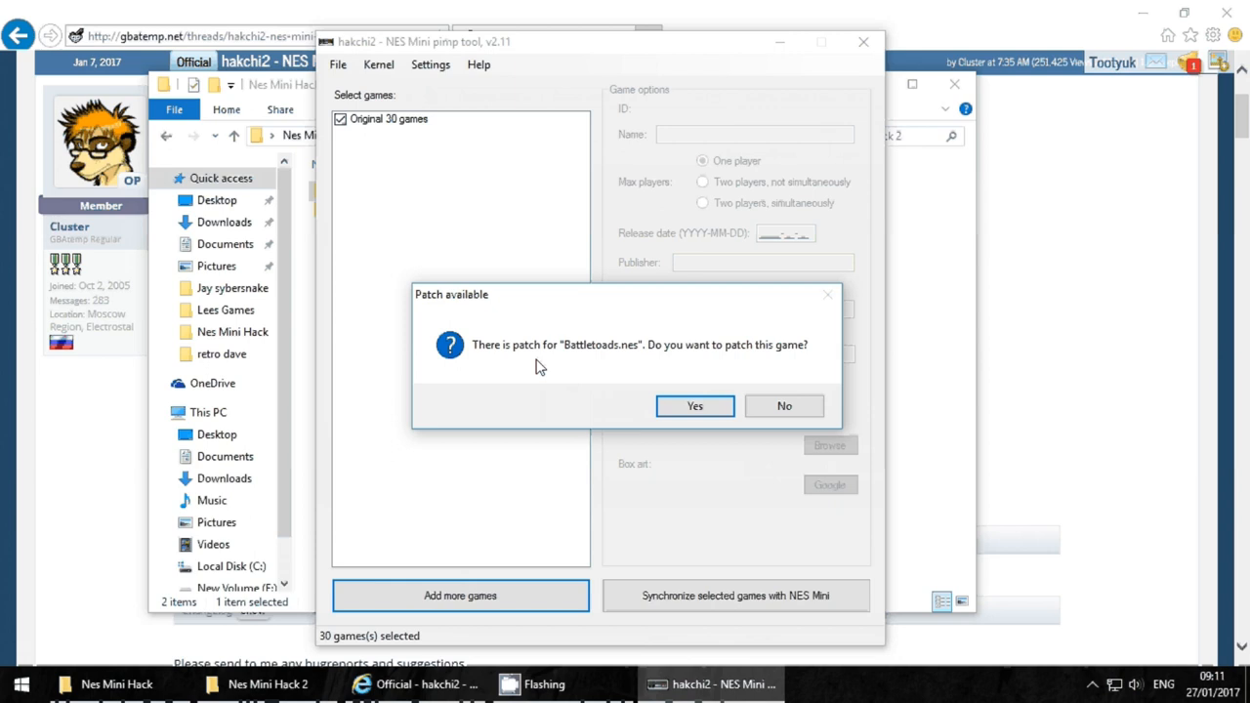
left_click(695, 405)
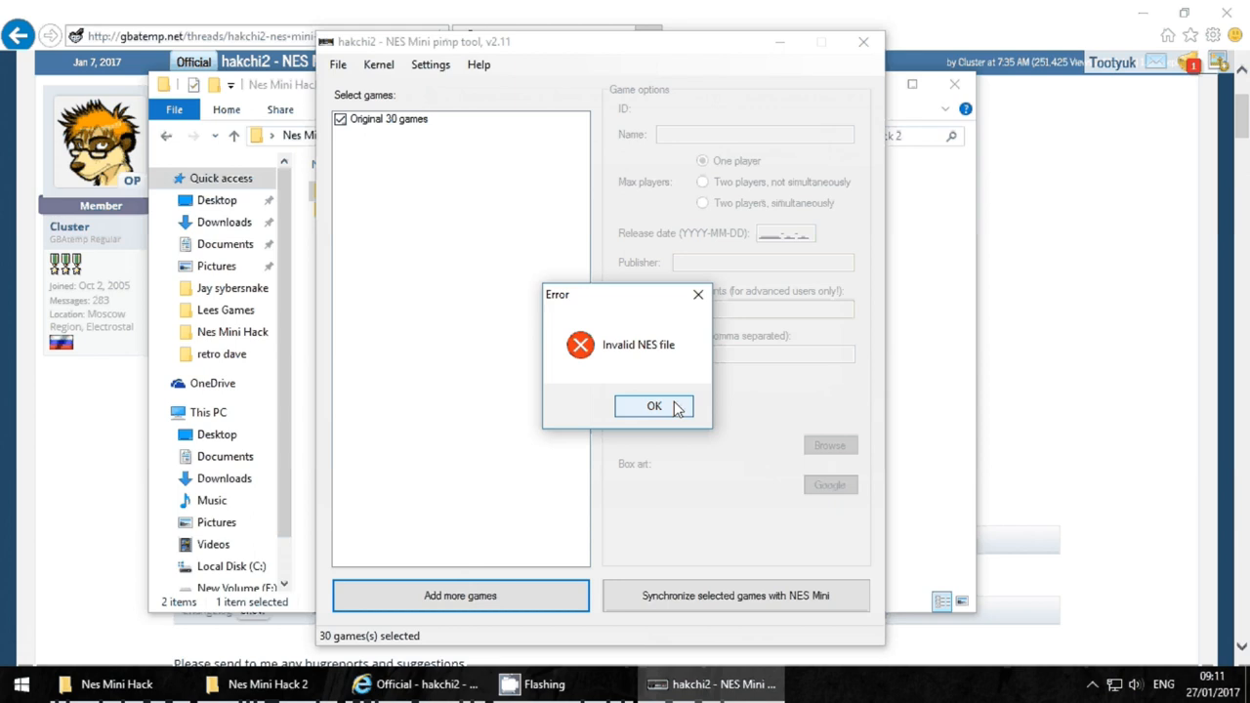
left_click(654, 407)
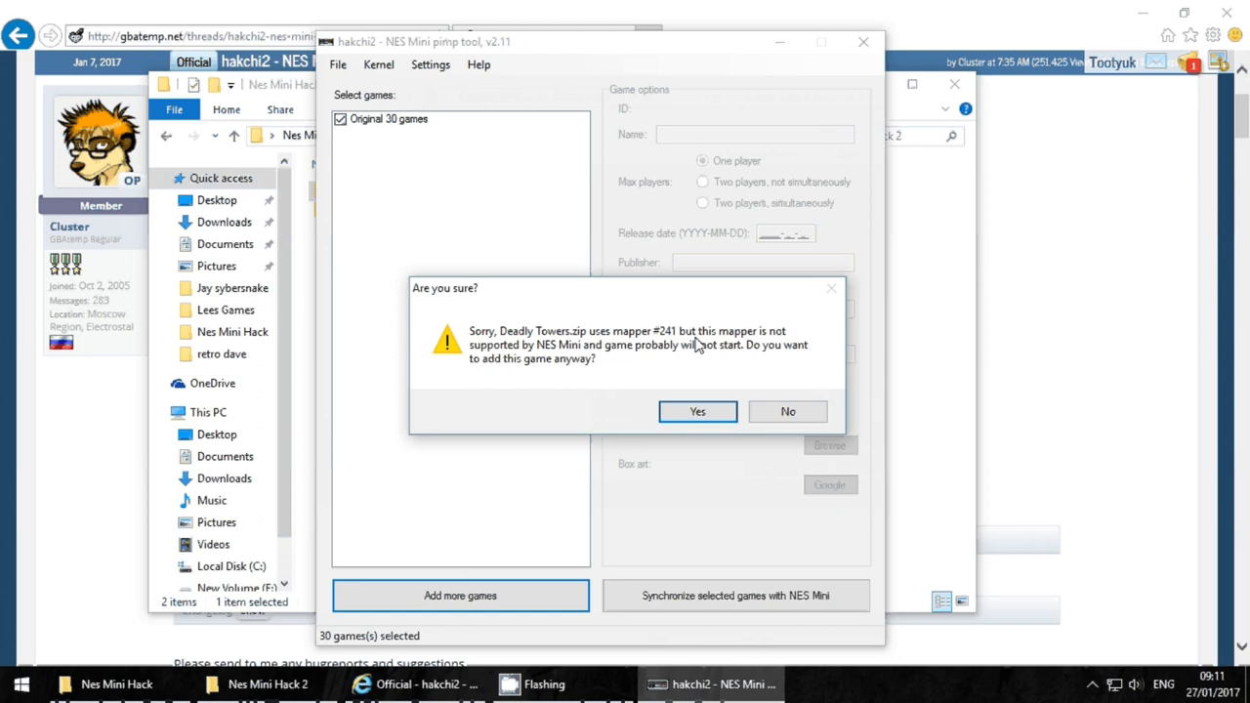
Answer Deadly Towers, Dragon Power, Videomation mapper warnings; patch Dragon's Lair, RoboCop 3, StarTropics II.
left_click(697, 411)
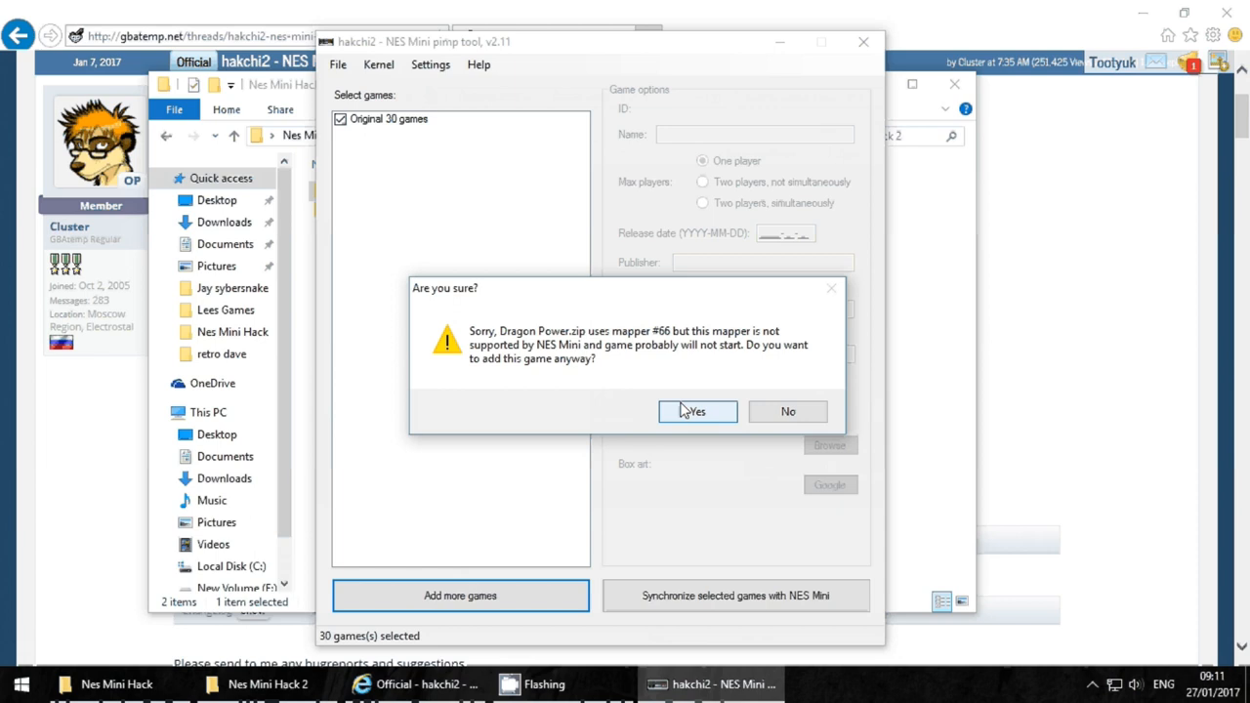
left_click(698, 411)
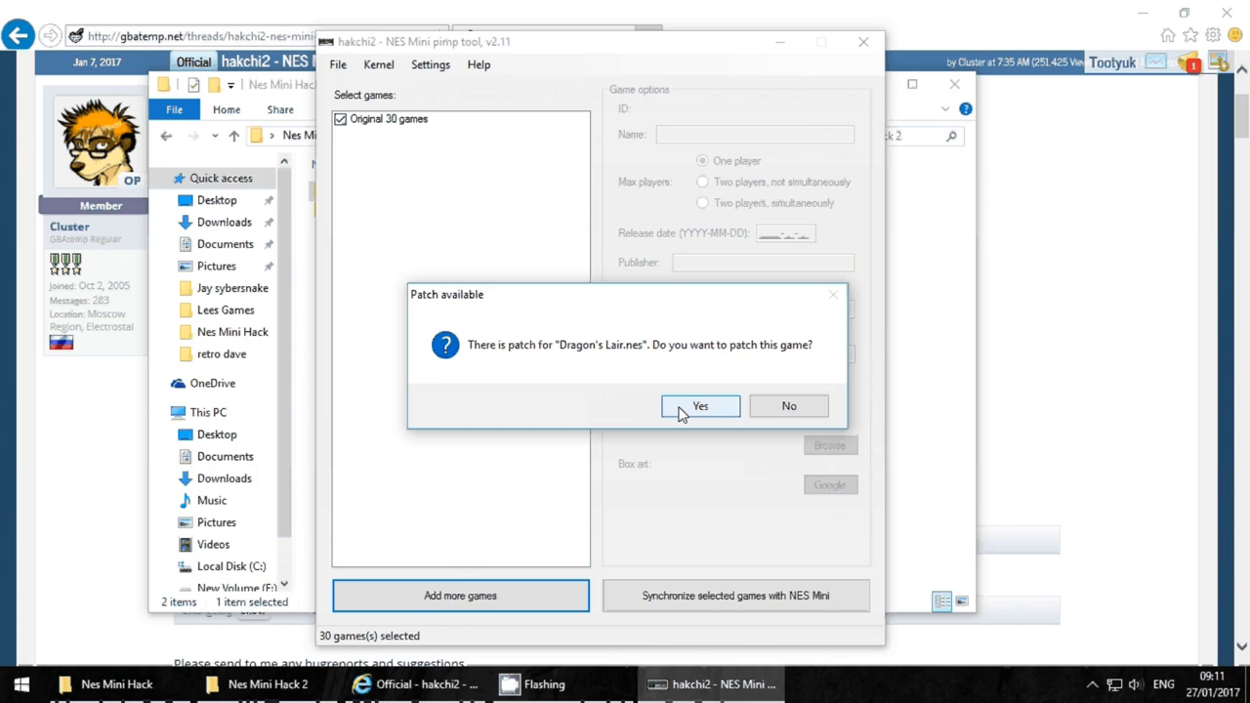
left_click(700, 405)
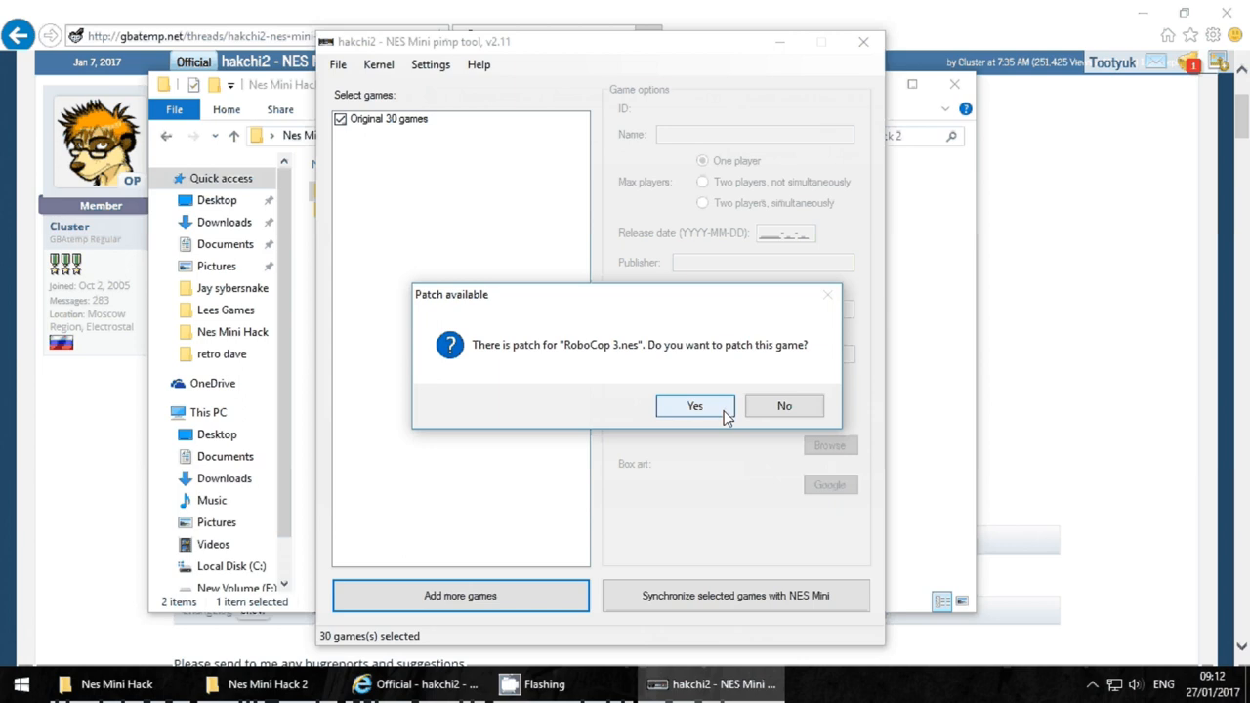
left_click(695, 406)
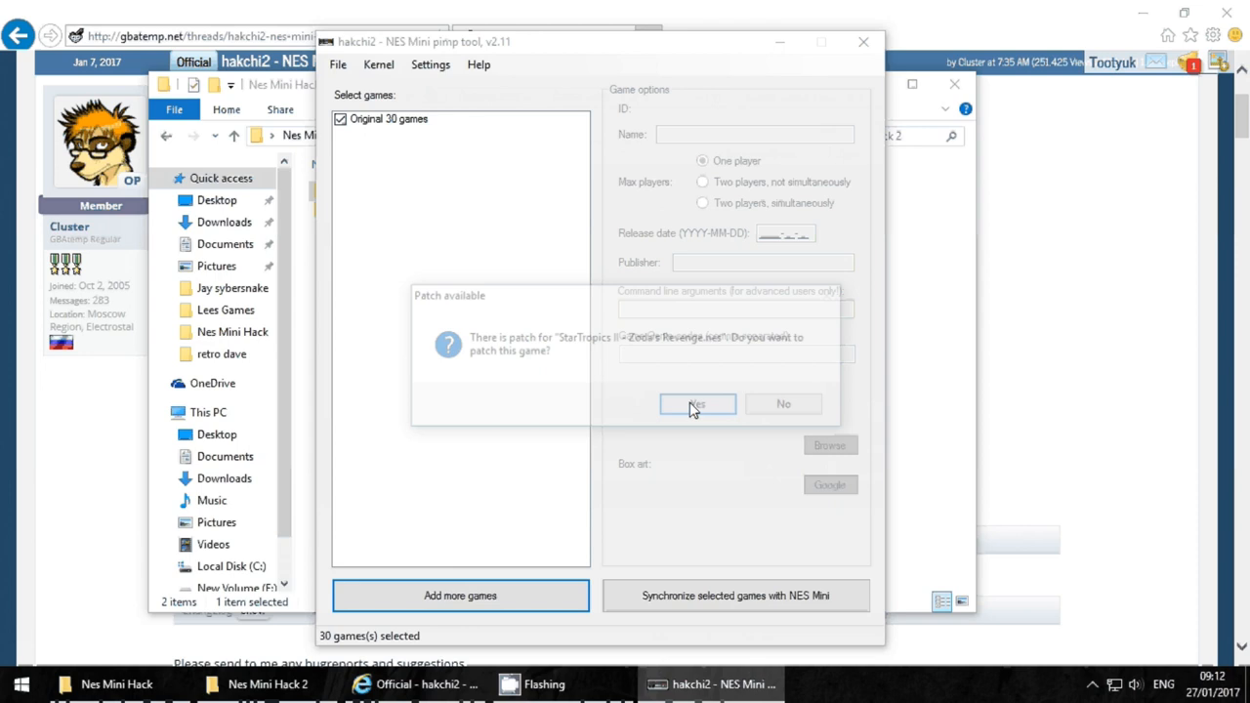
left_click(697, 403)
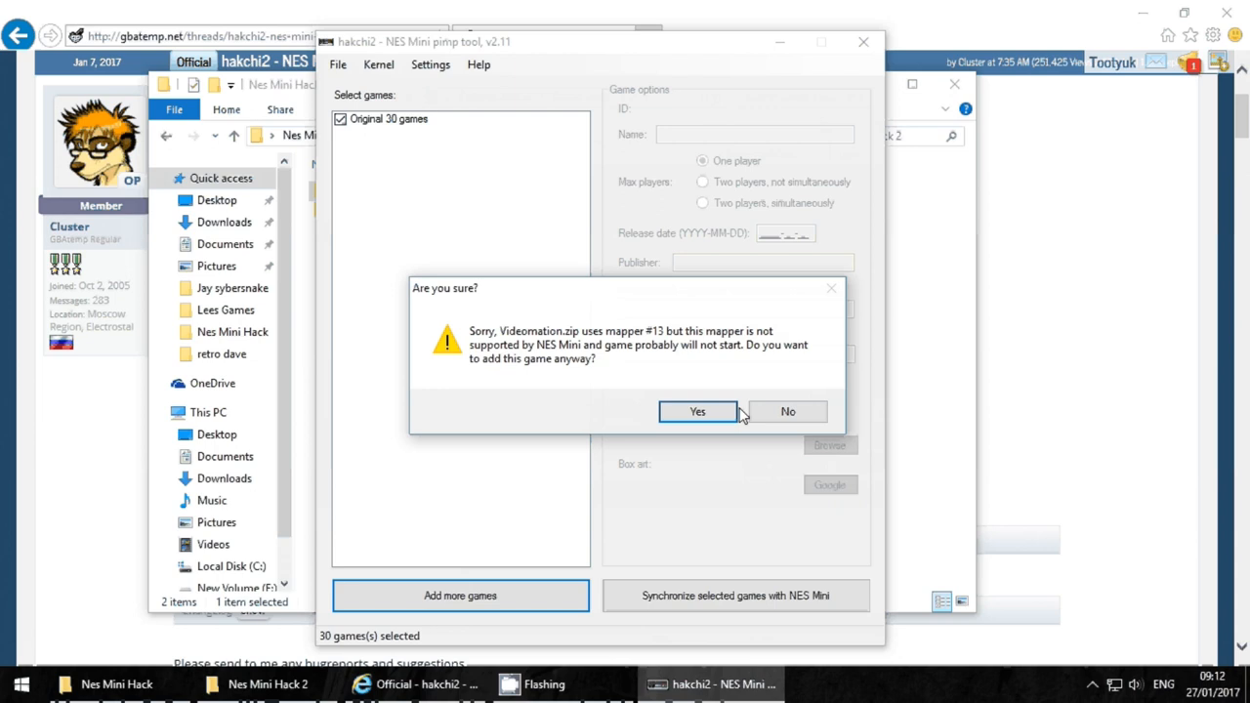
left_click(697, 411)
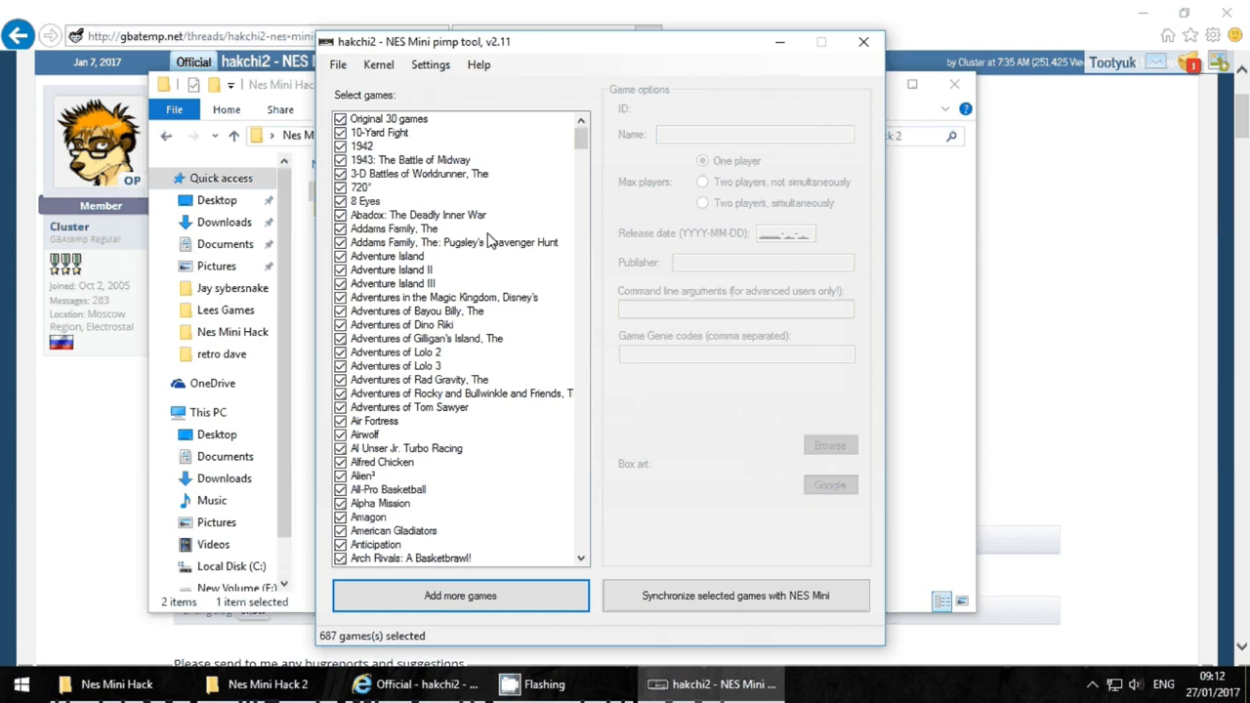
left_click(432, 65)
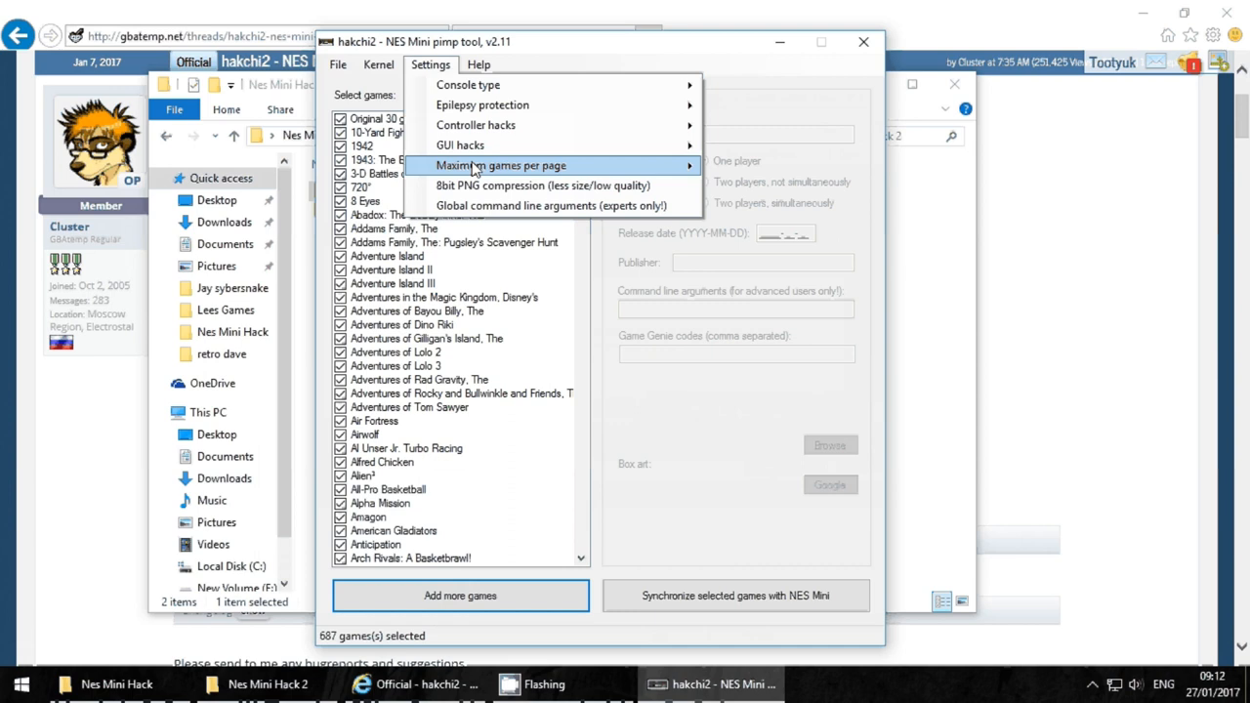
left_click(521, 165)
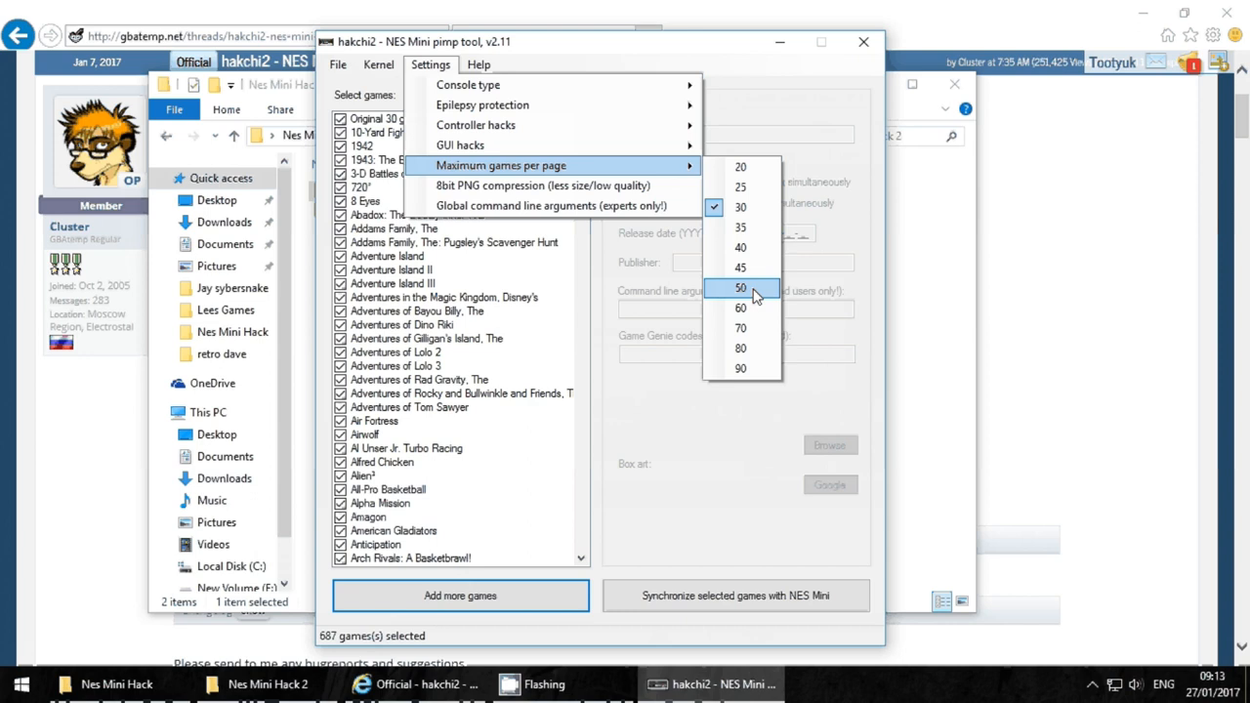
left_click(746, 288)
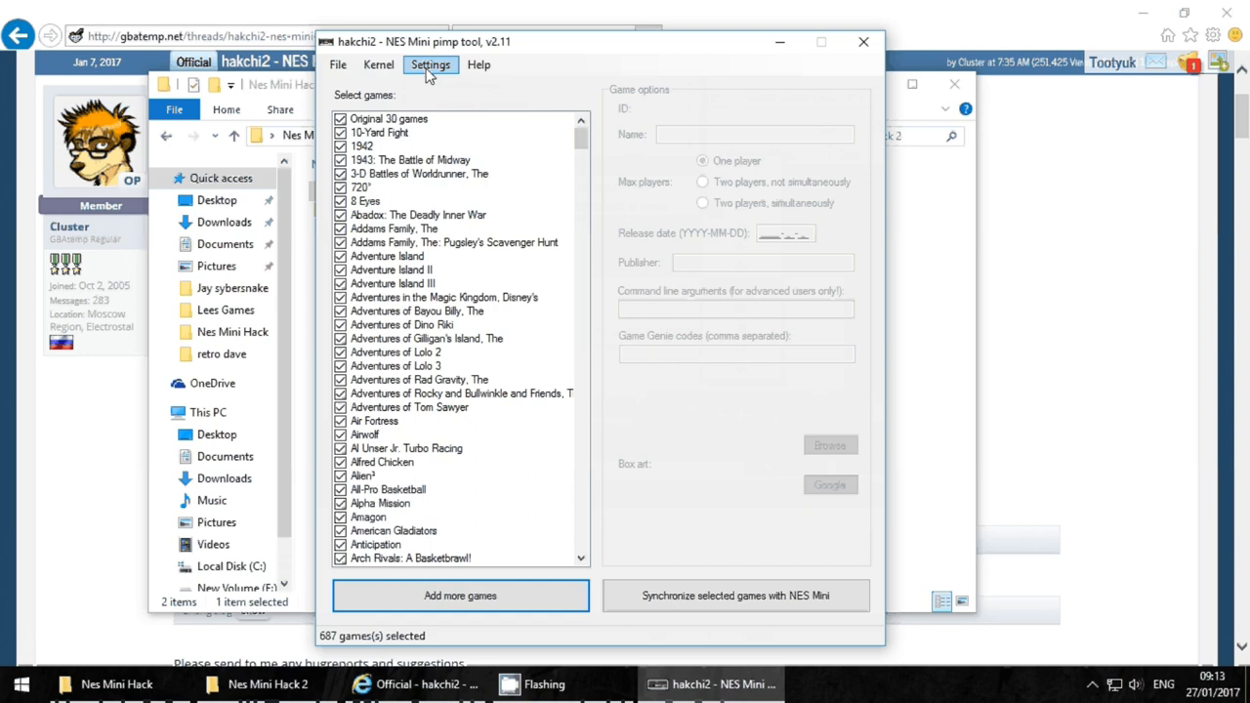
left_click(431, 65)
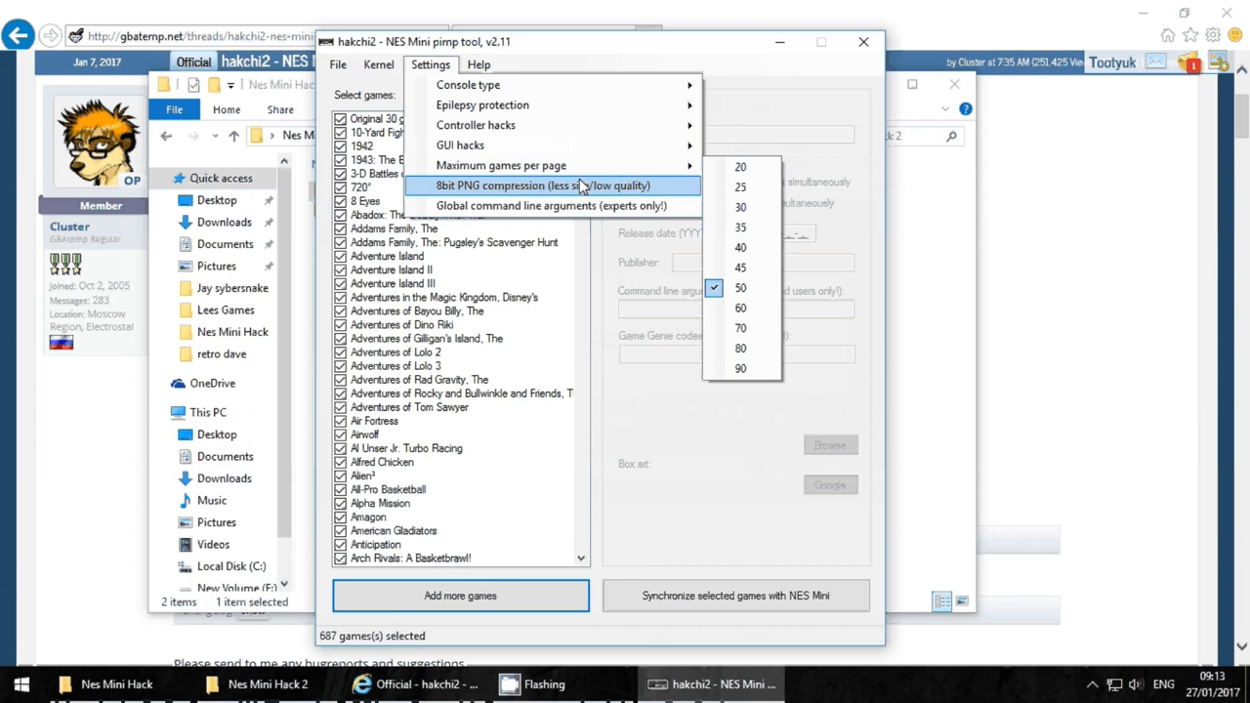
mouse_move(475, 126)
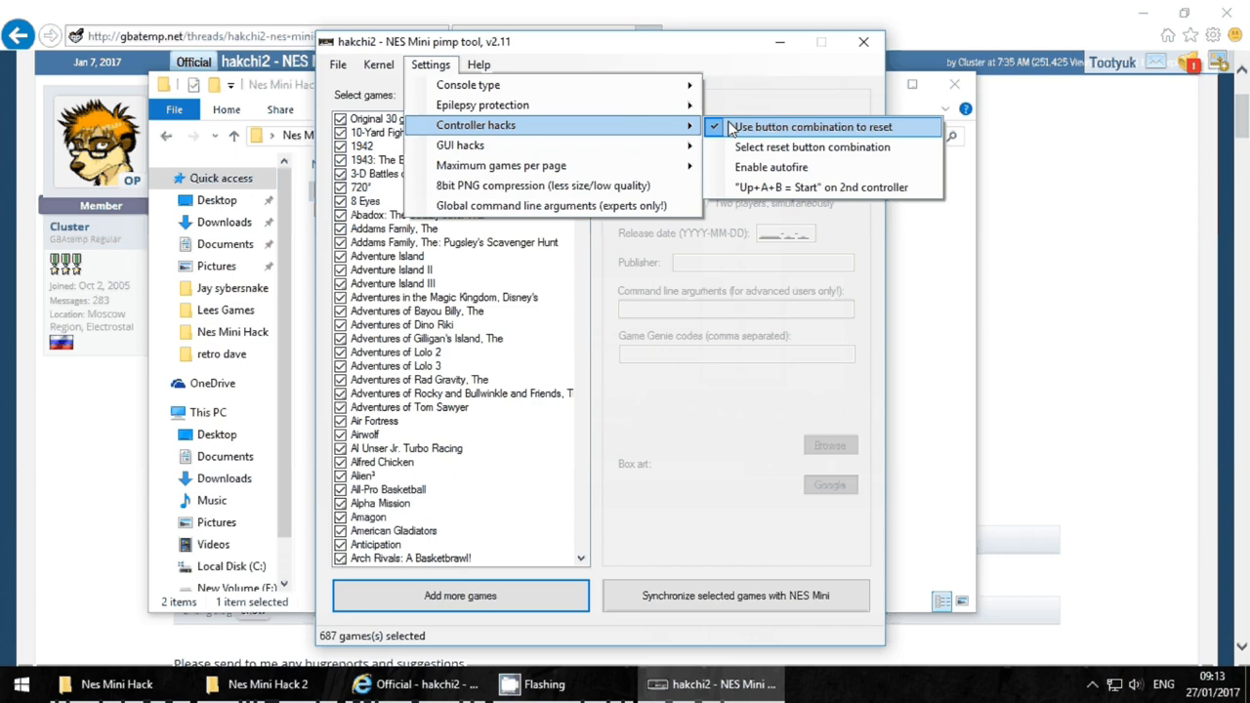
mouse_move(826, 192)
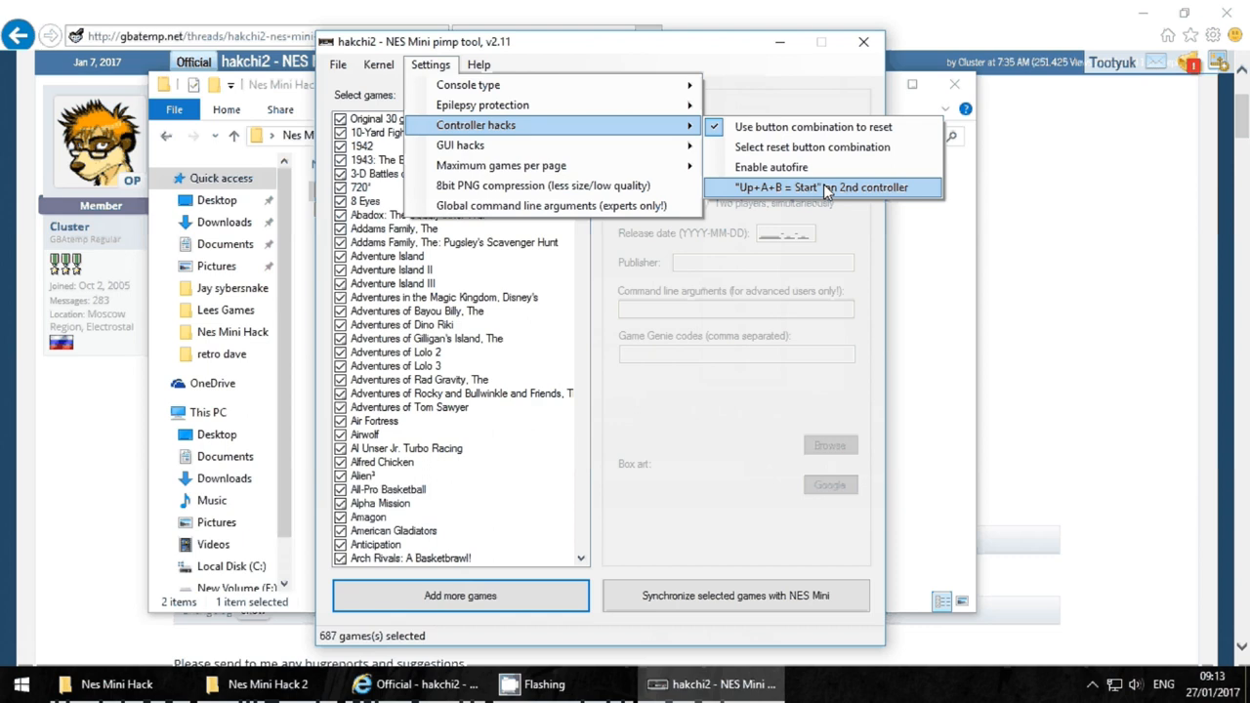
left_click(814, 147)
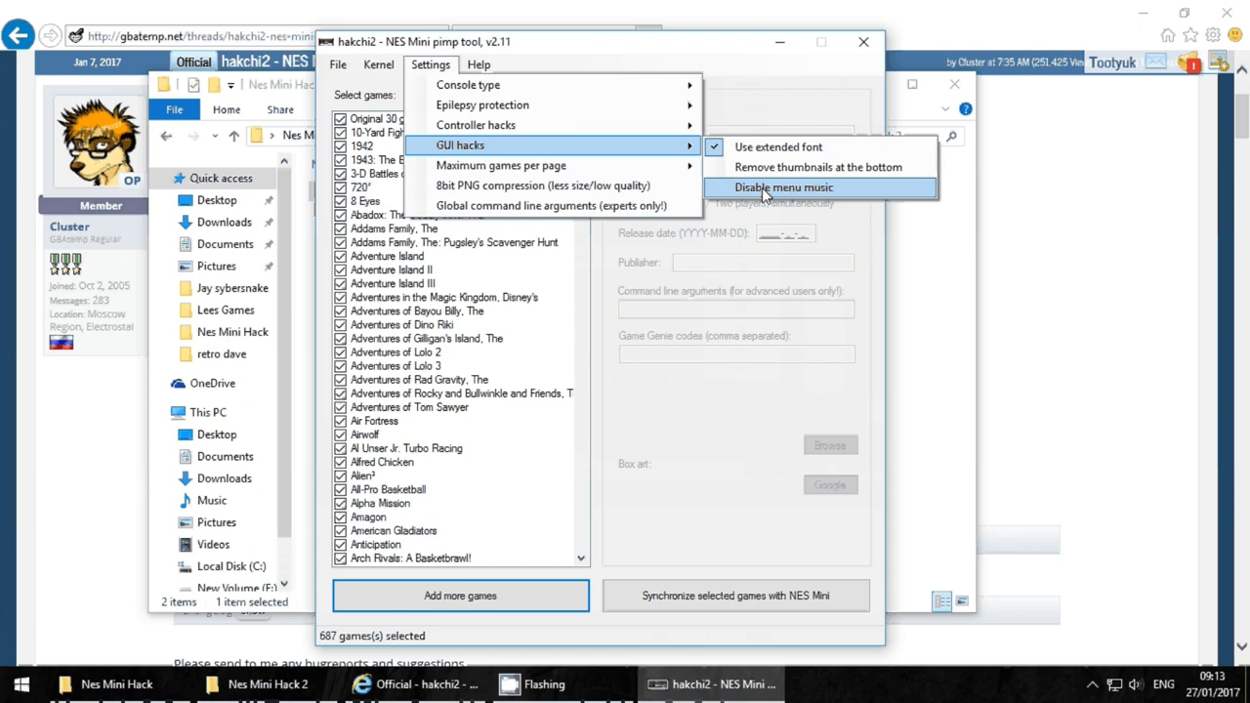
mouse_move(819, 168)
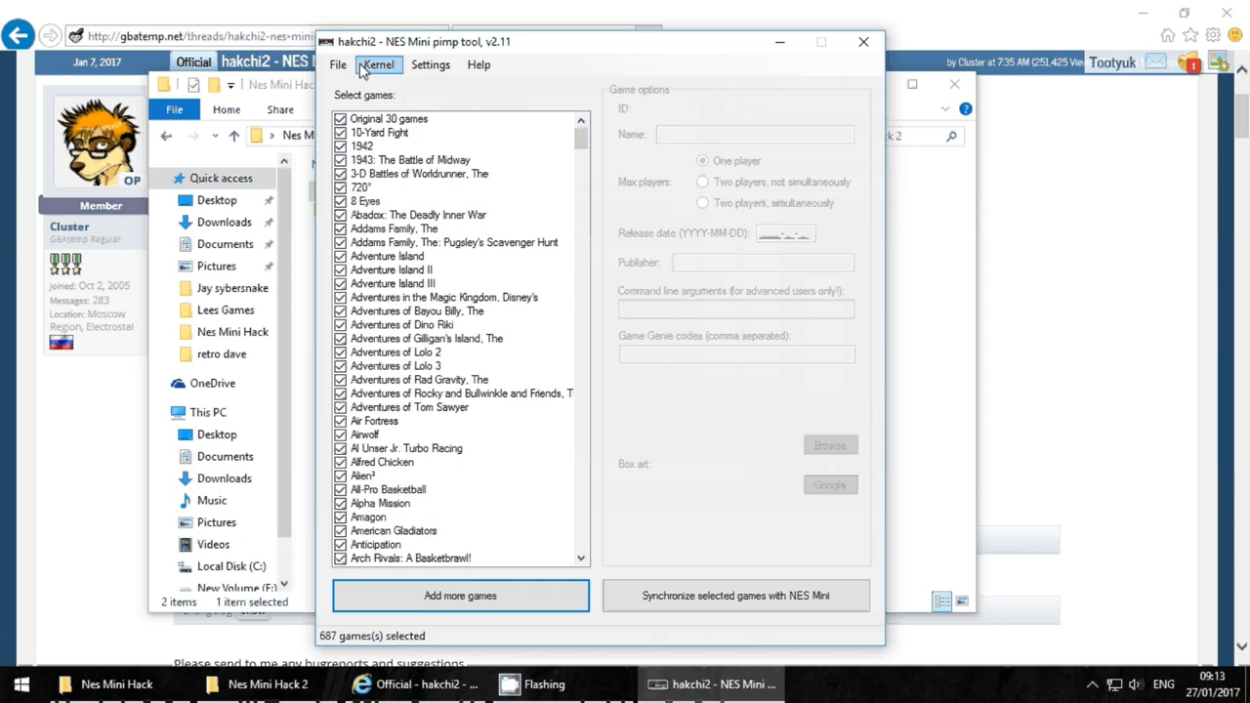
Run File > Download covers for all games until hakchi2 reports Done.
left_click(339, 65)
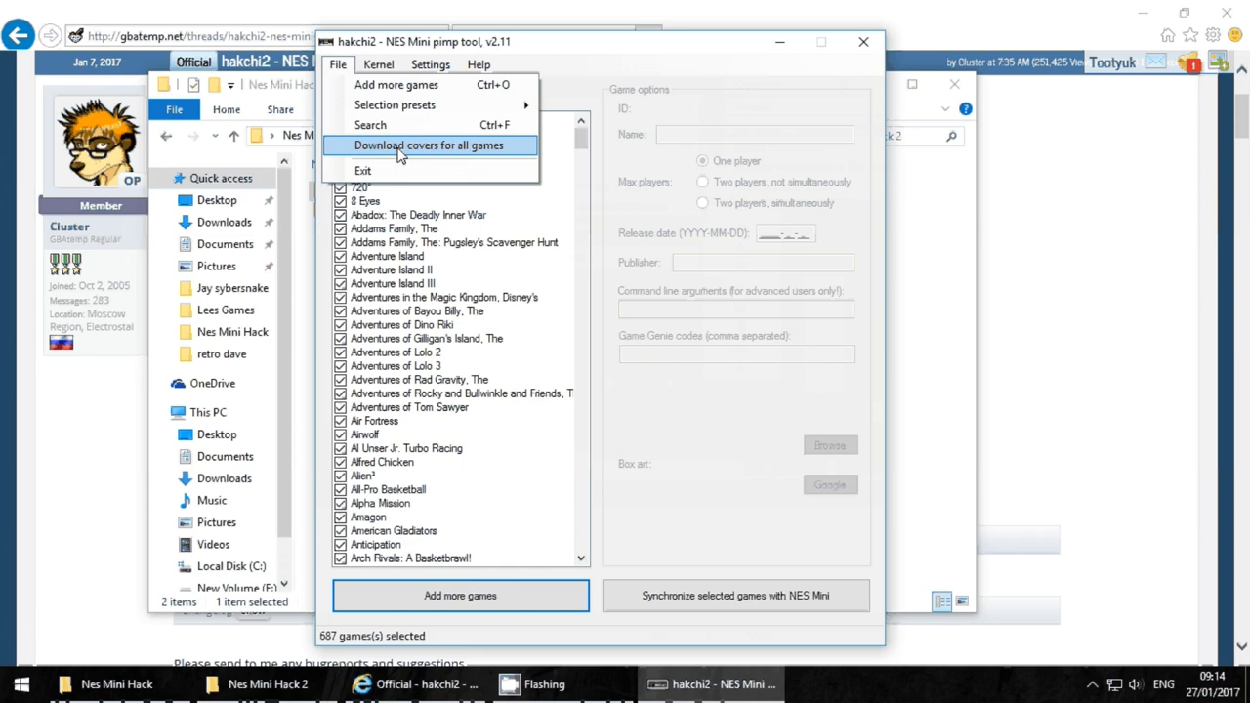
left_click(430, 145)
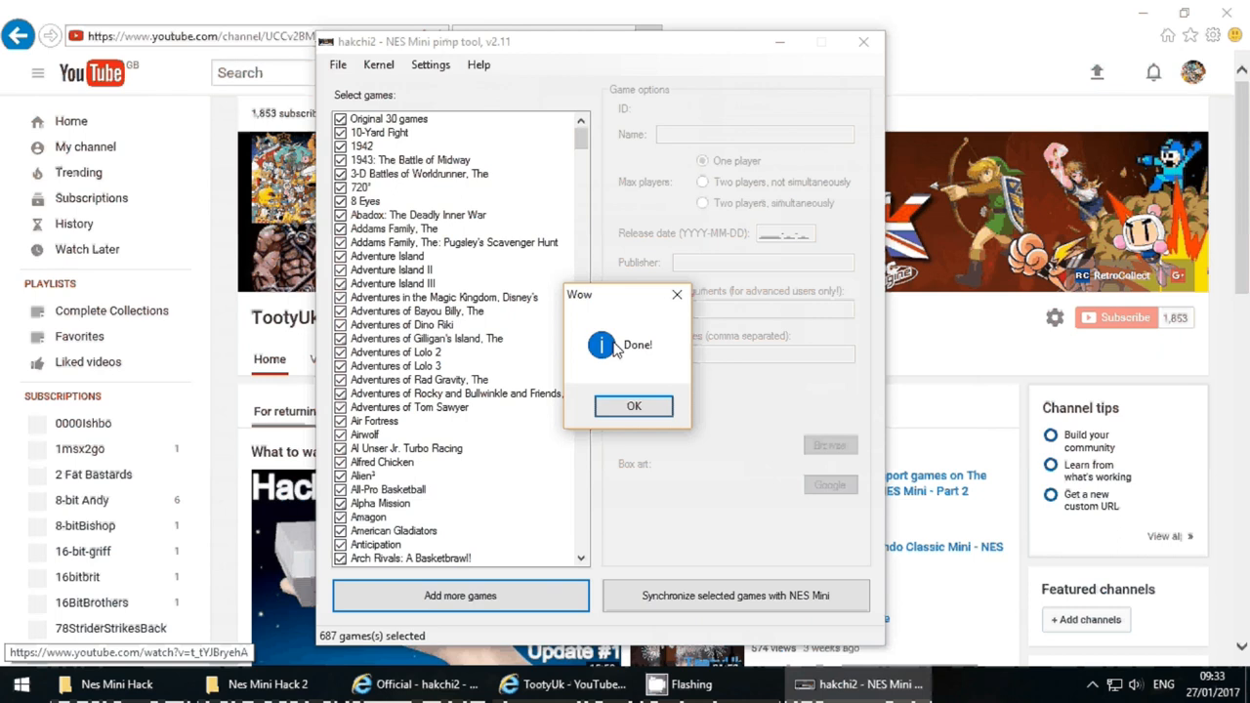
Close the Done message and view cover art for 10-Yard Fight, Back to the Future and Battleship.
left_click(633, 406)
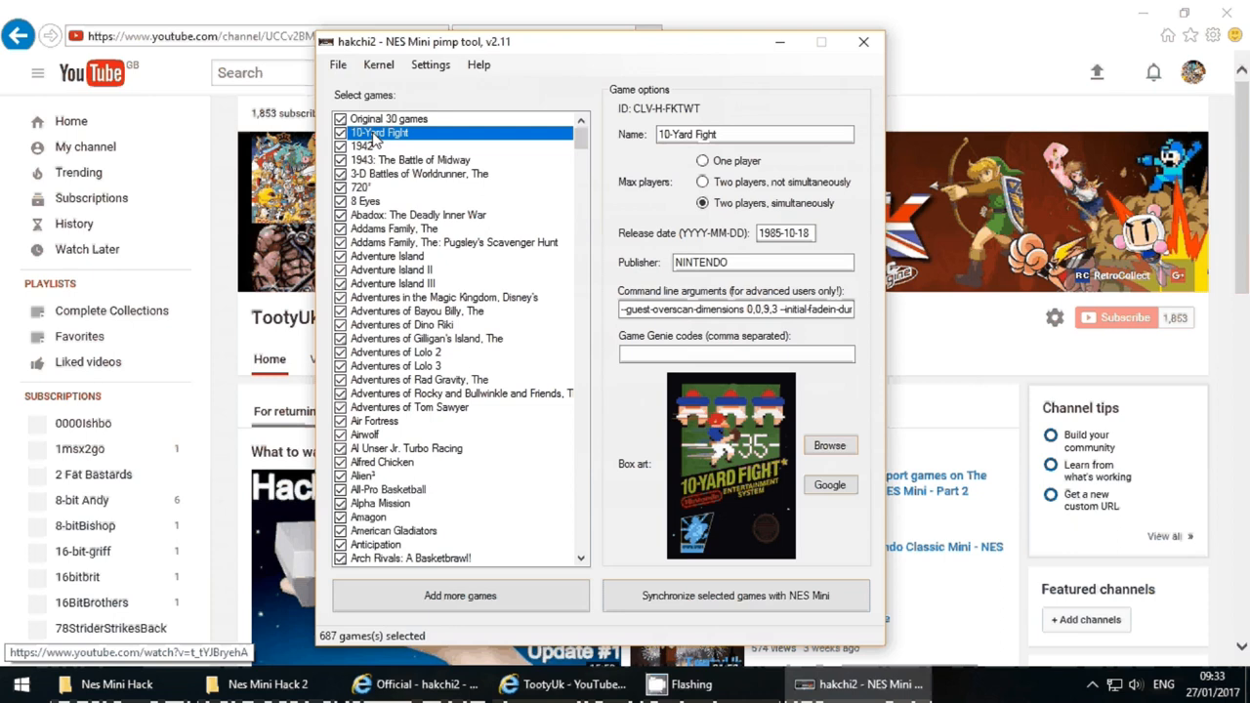
left_click(362, 187)
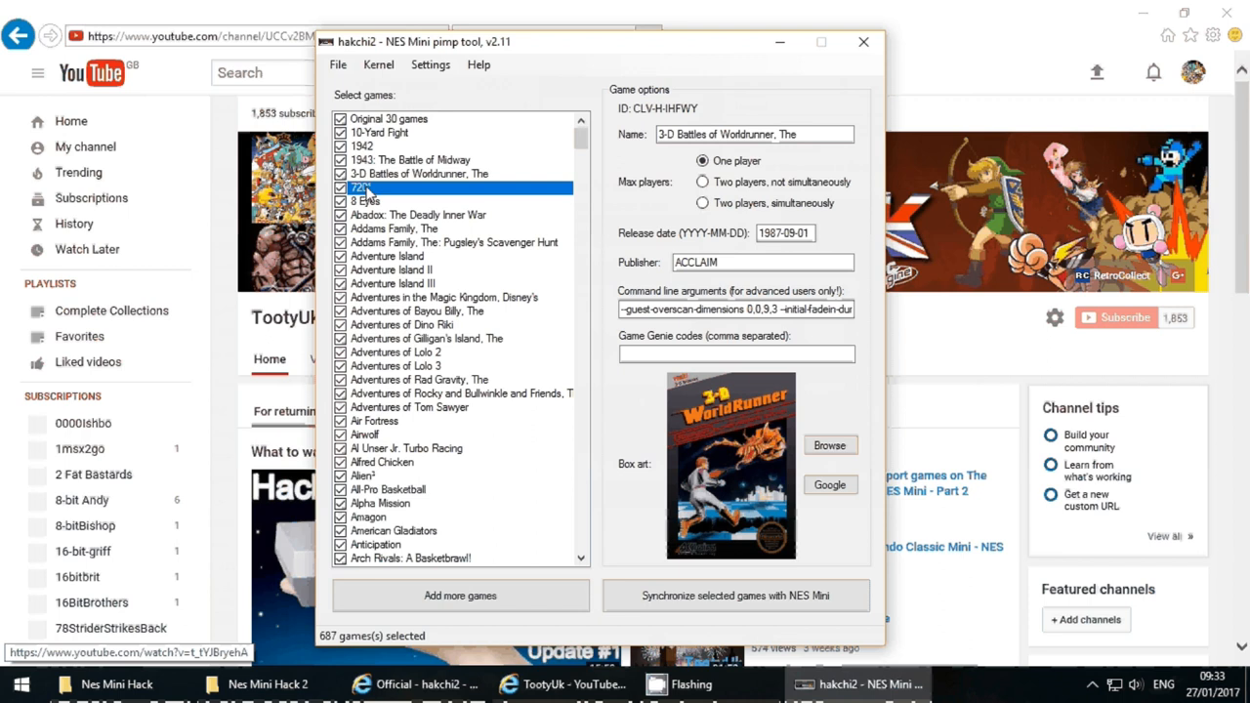
left_click(459, 241)
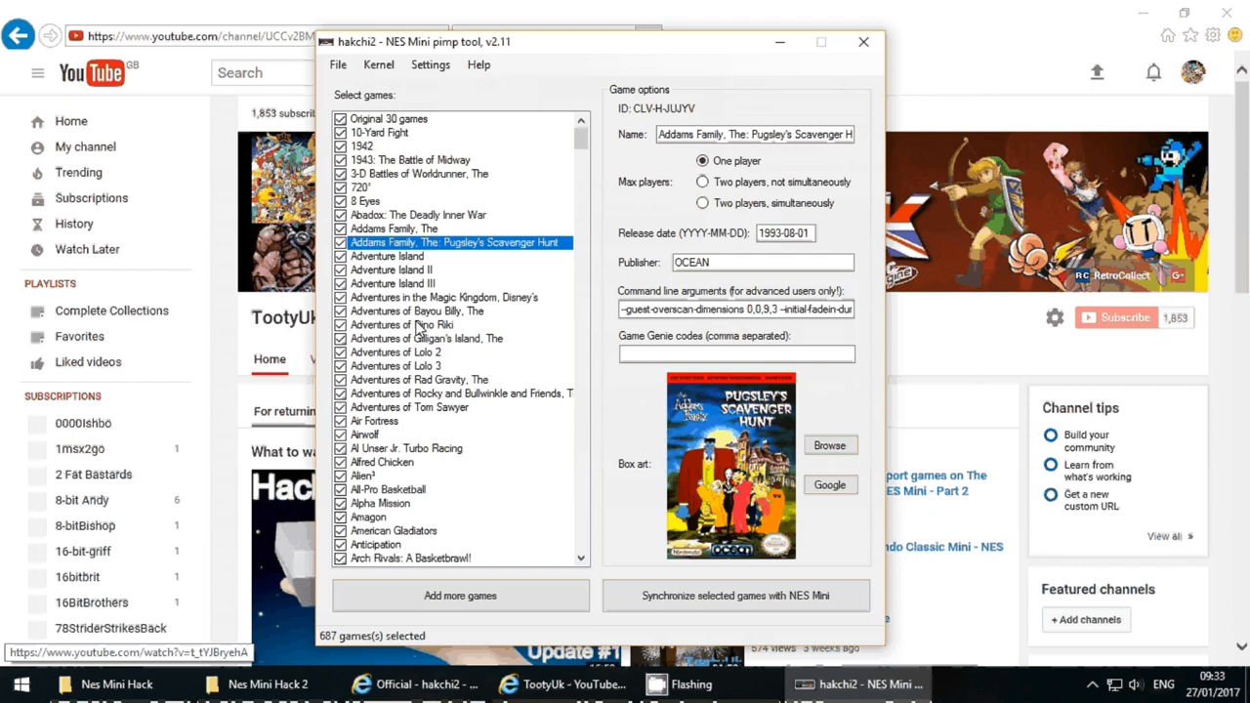
mouse_move(730, 342)
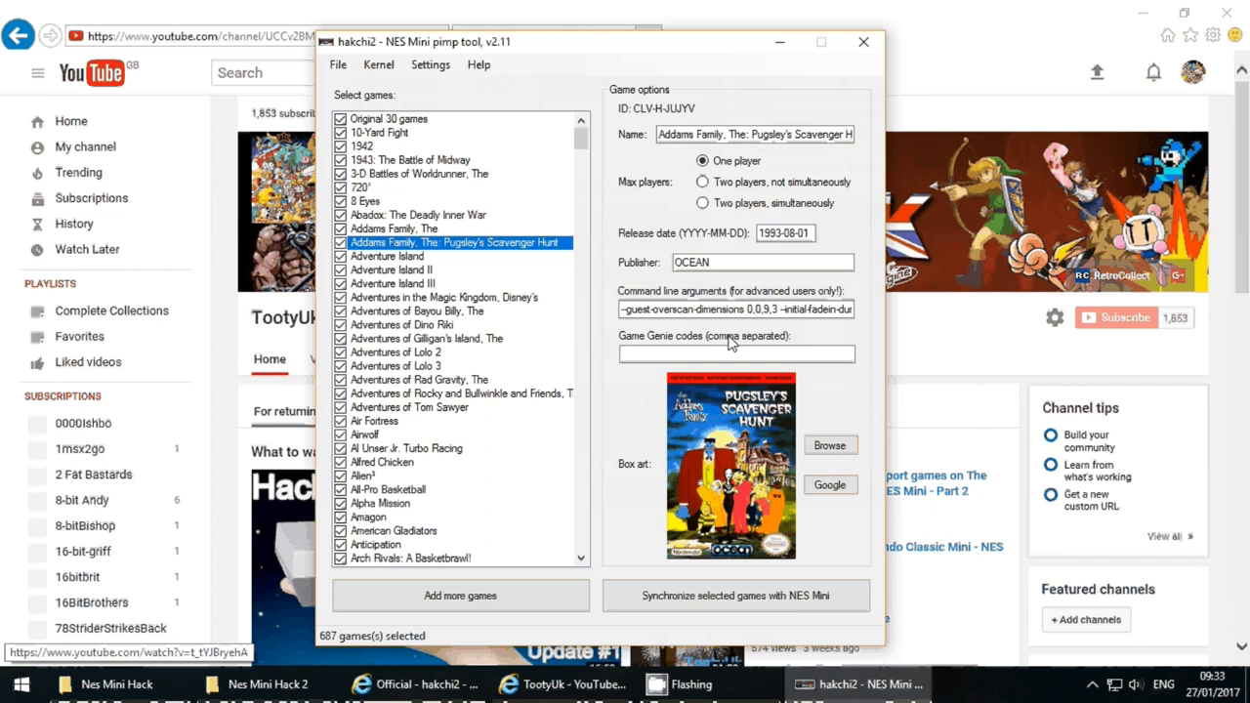
left_click(390, 408)
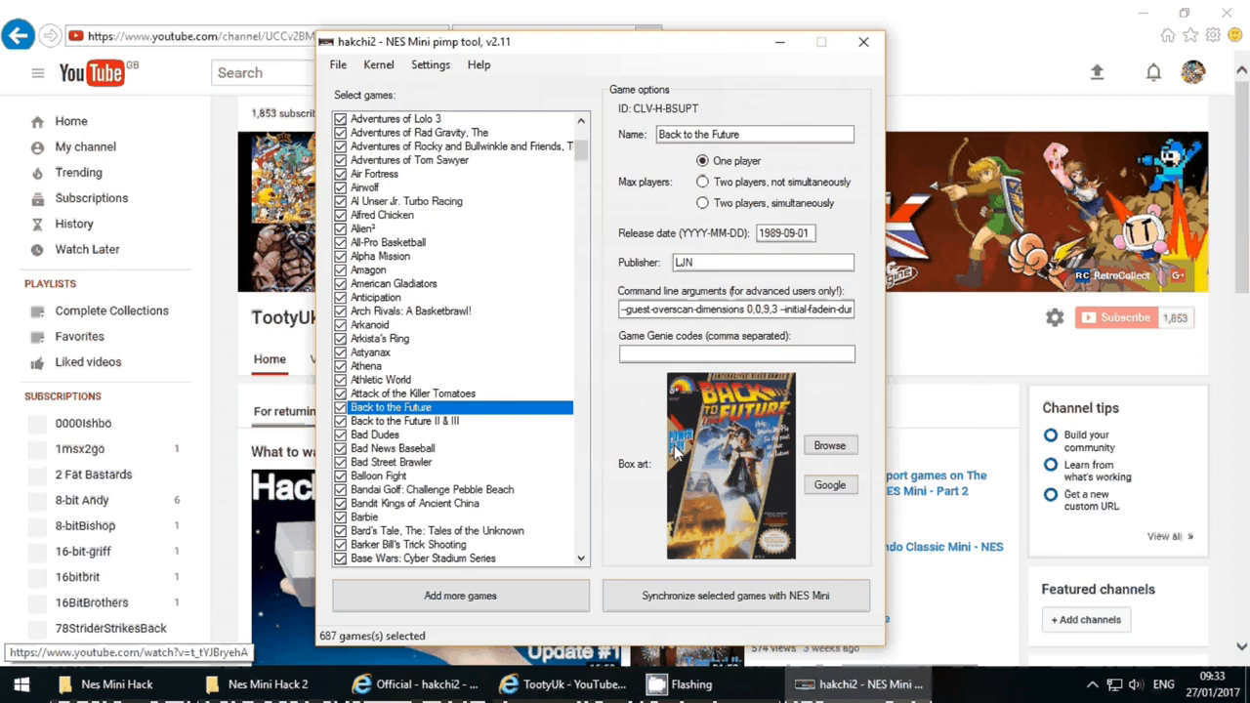
left_click(374, 365)
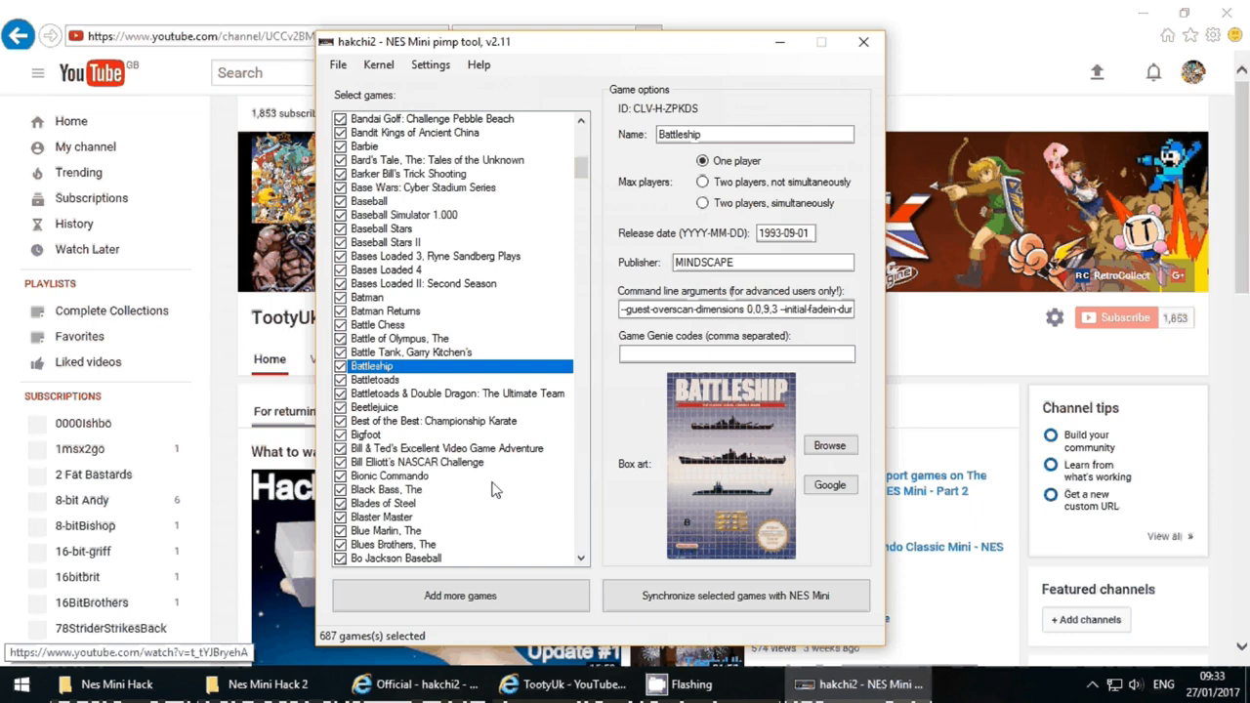
mouse_move(681, 596)
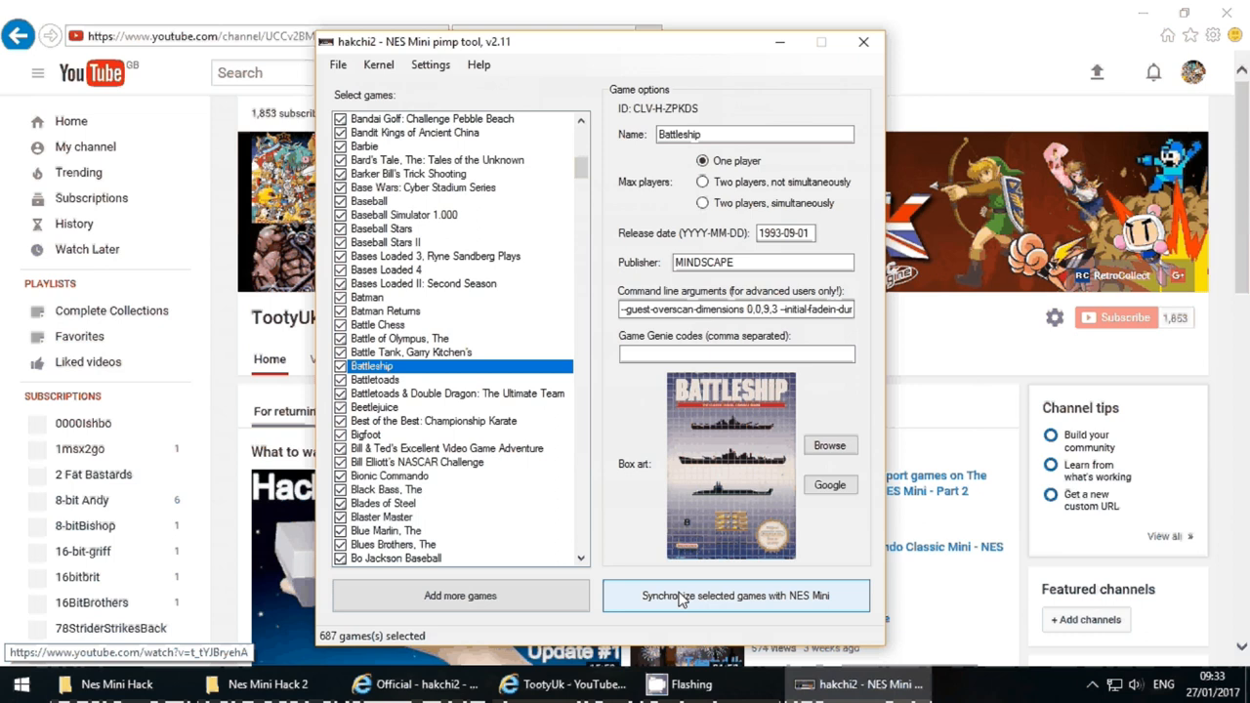
Sync the 687 selected games, agreeing to dump the NES Mini kernel image.
left_click(737, 596)
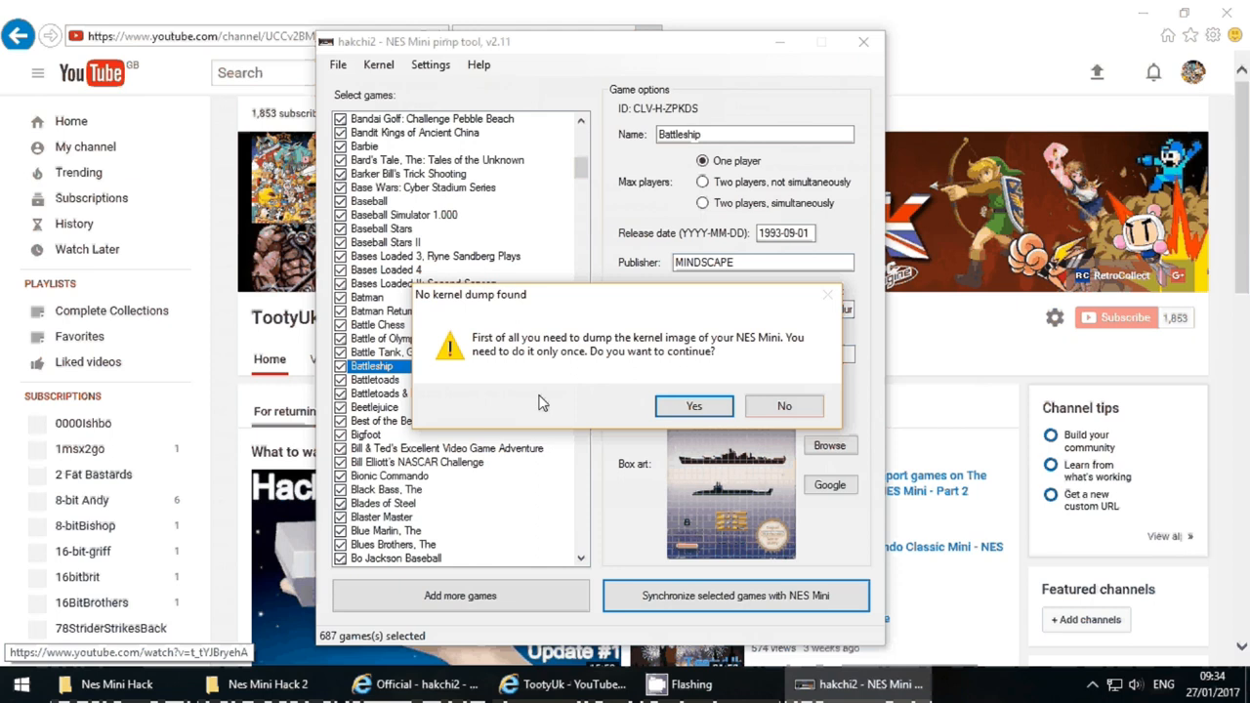
mouse_move(520, 365)
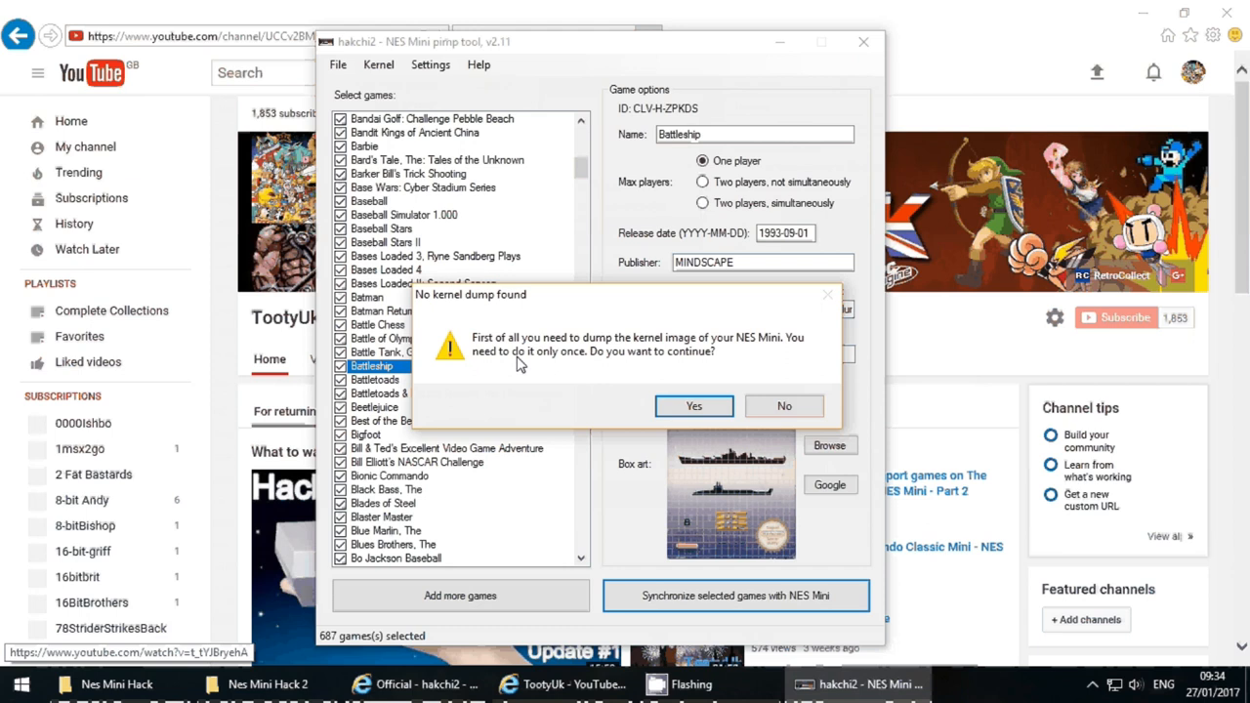
left_click(694, 405)
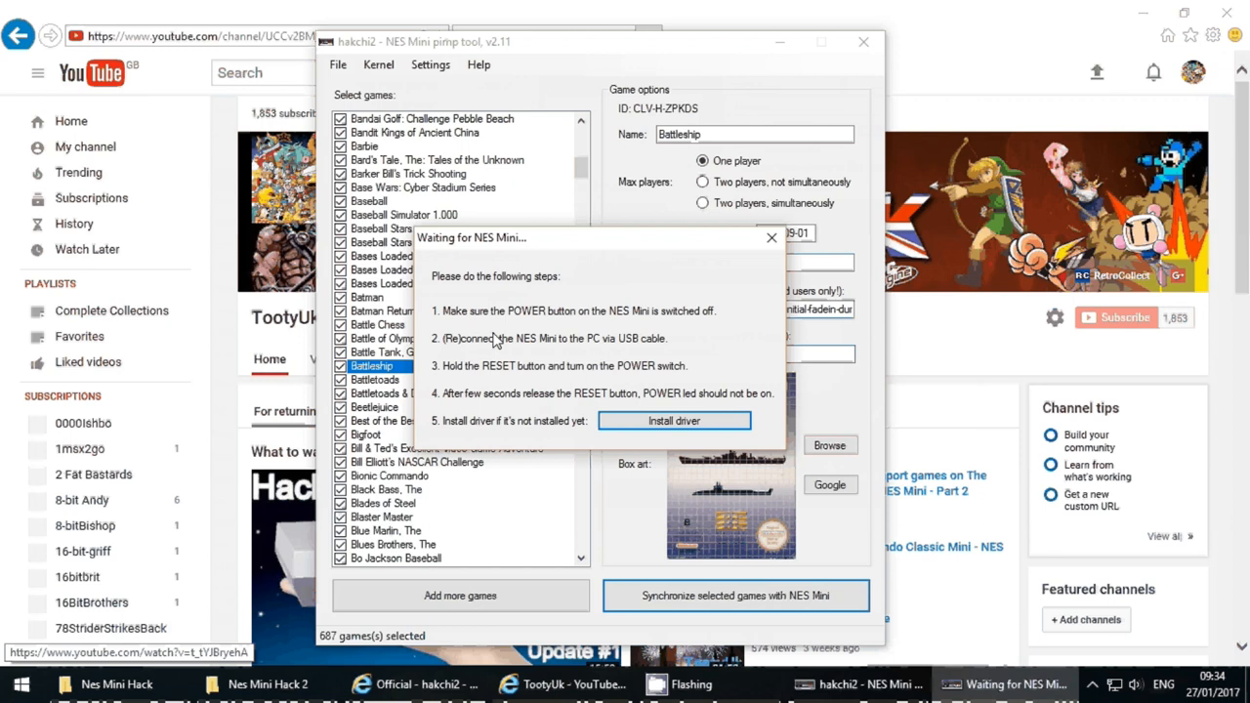
mouse_move(508, 381)
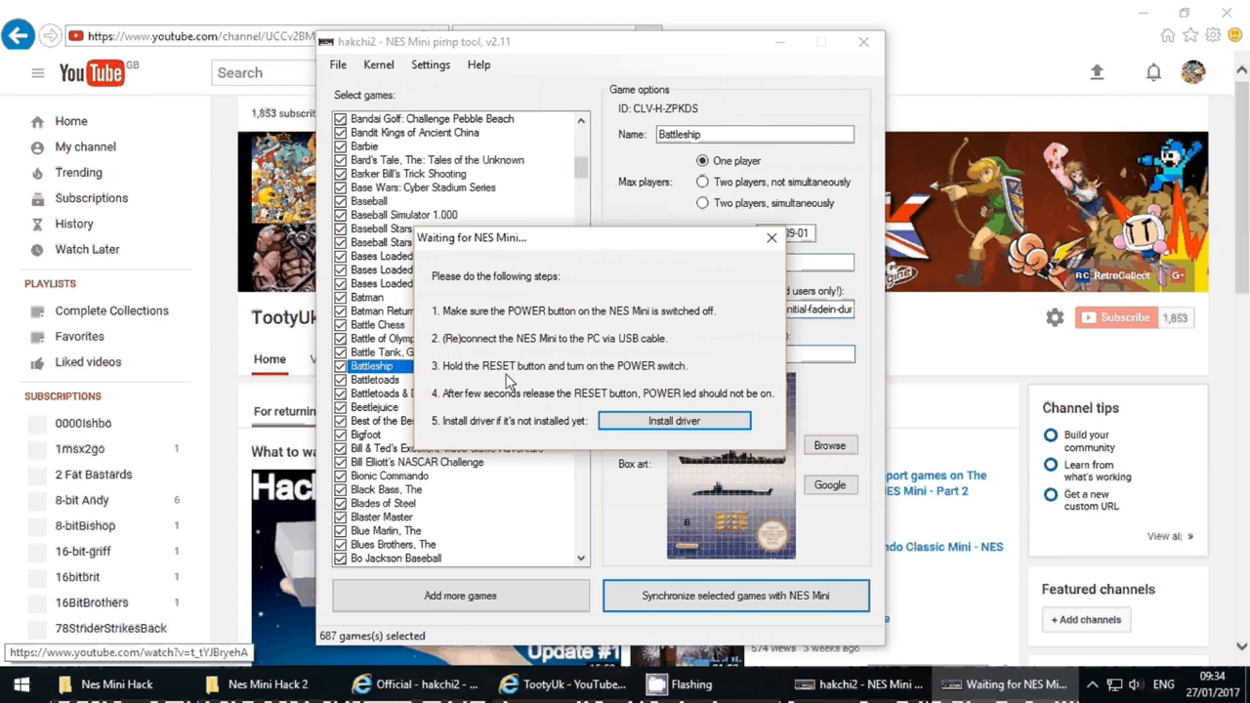
left_click(674, 420)
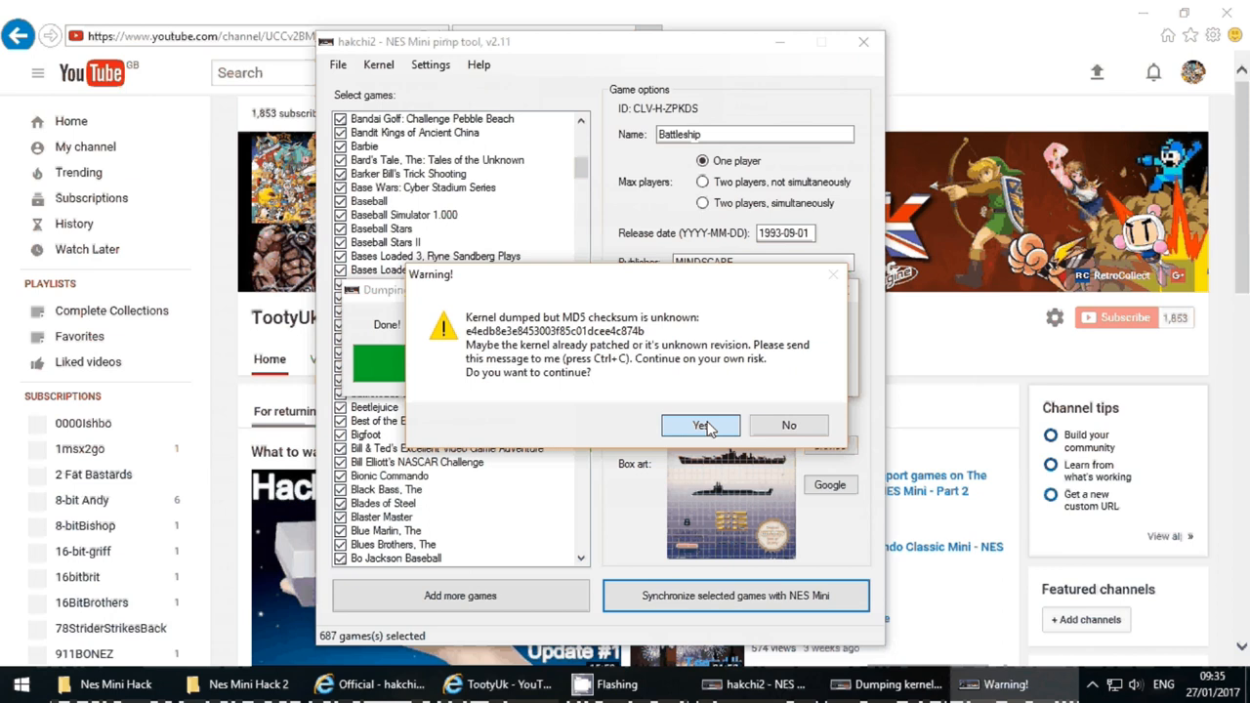
Accept the unknown MD5 checksum warning and let hakchi2 finish preparing the NES Mini.
left_click(700, 425)
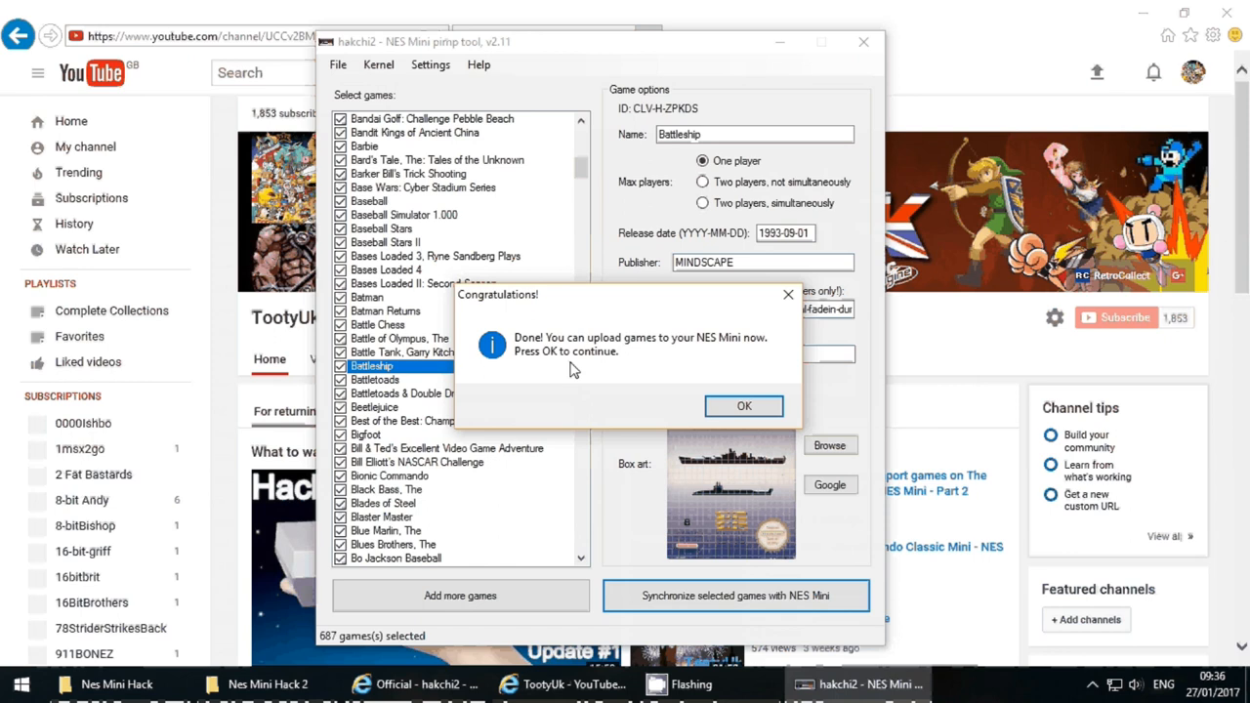
Acknowledge the Congratulations dialog, then confirm the Too many ROMs notice once the power LED goes out.
left_click(743, 406)
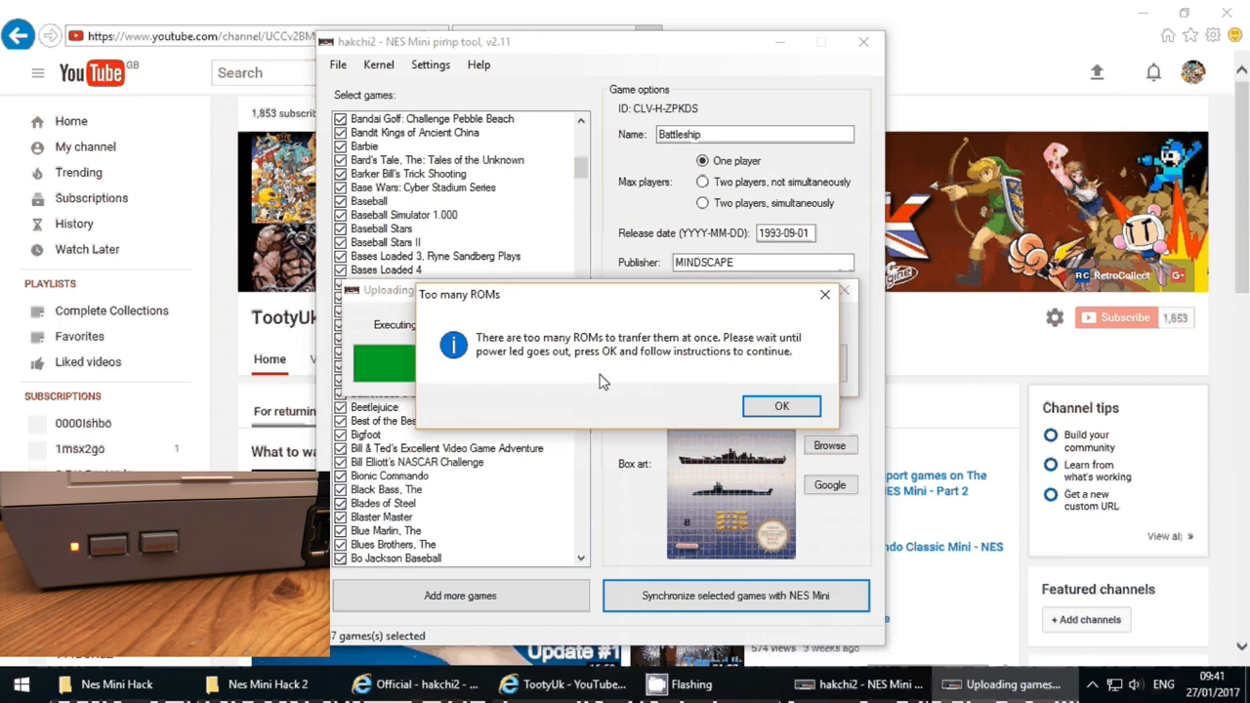
mouse_move(640, 372)
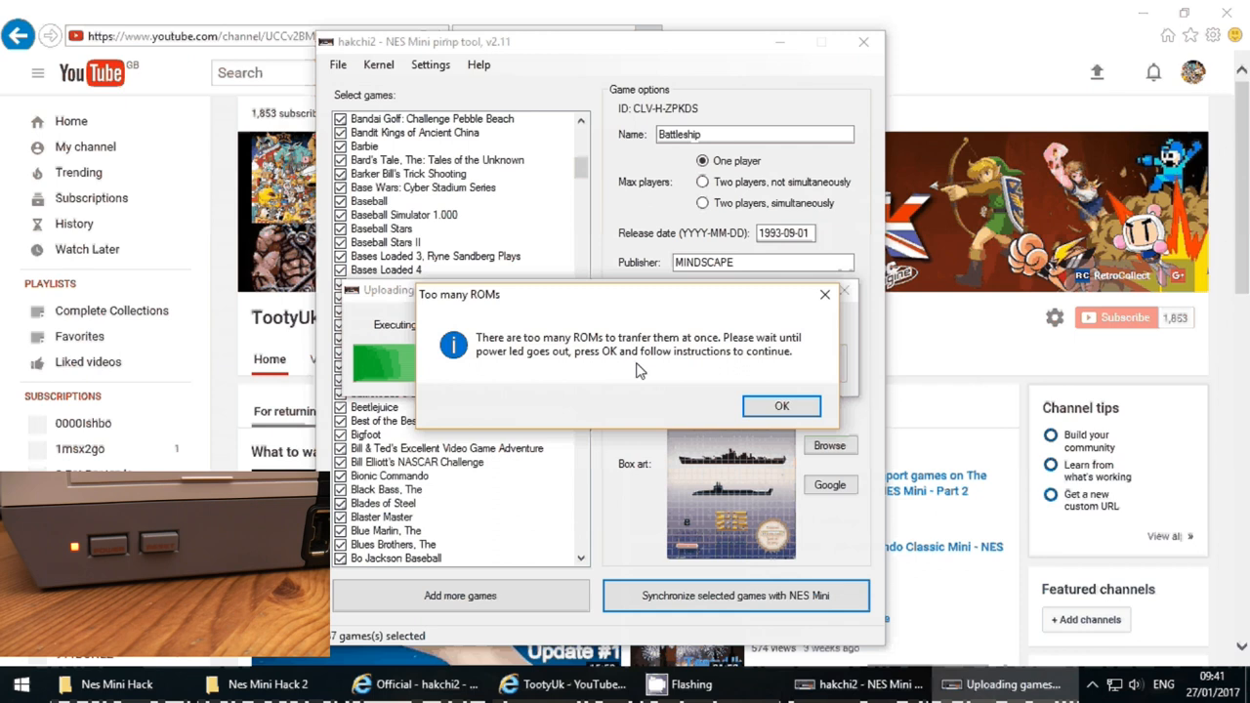
left_click(782, 405)
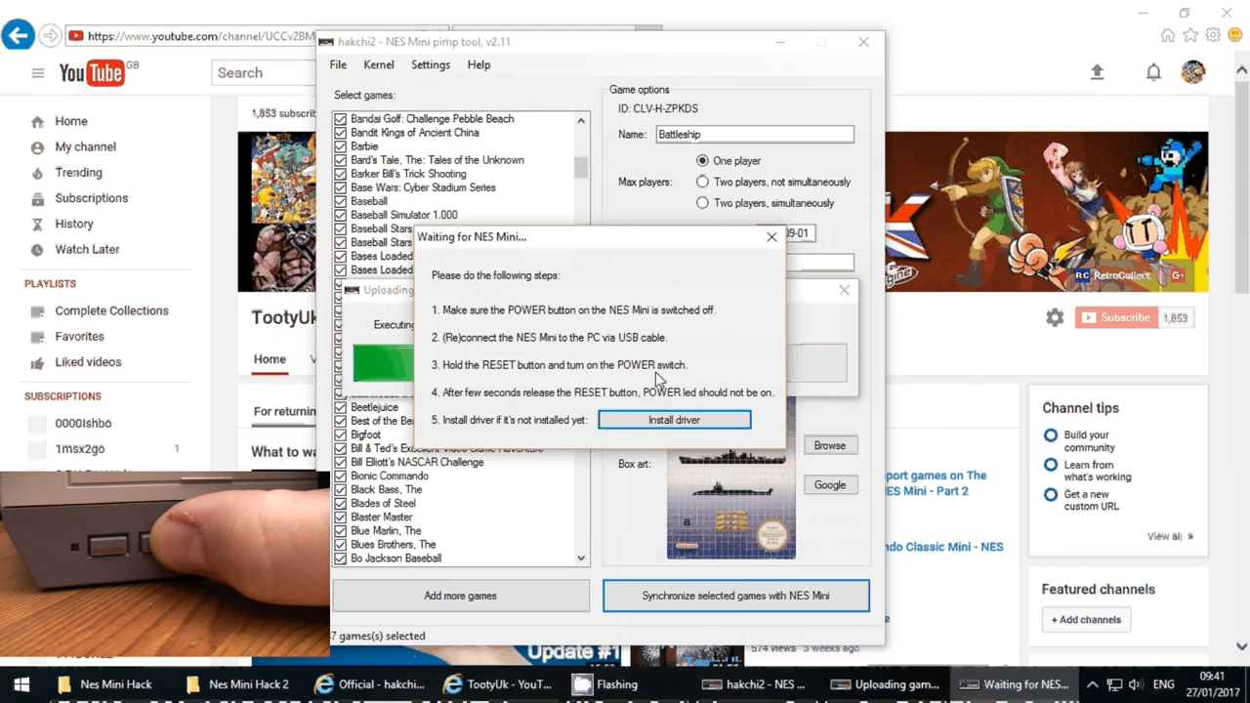
Get hakchi2 to detect the reset, reconnected NES Mini so the kernel upload resumes.
left_click(674, 419)
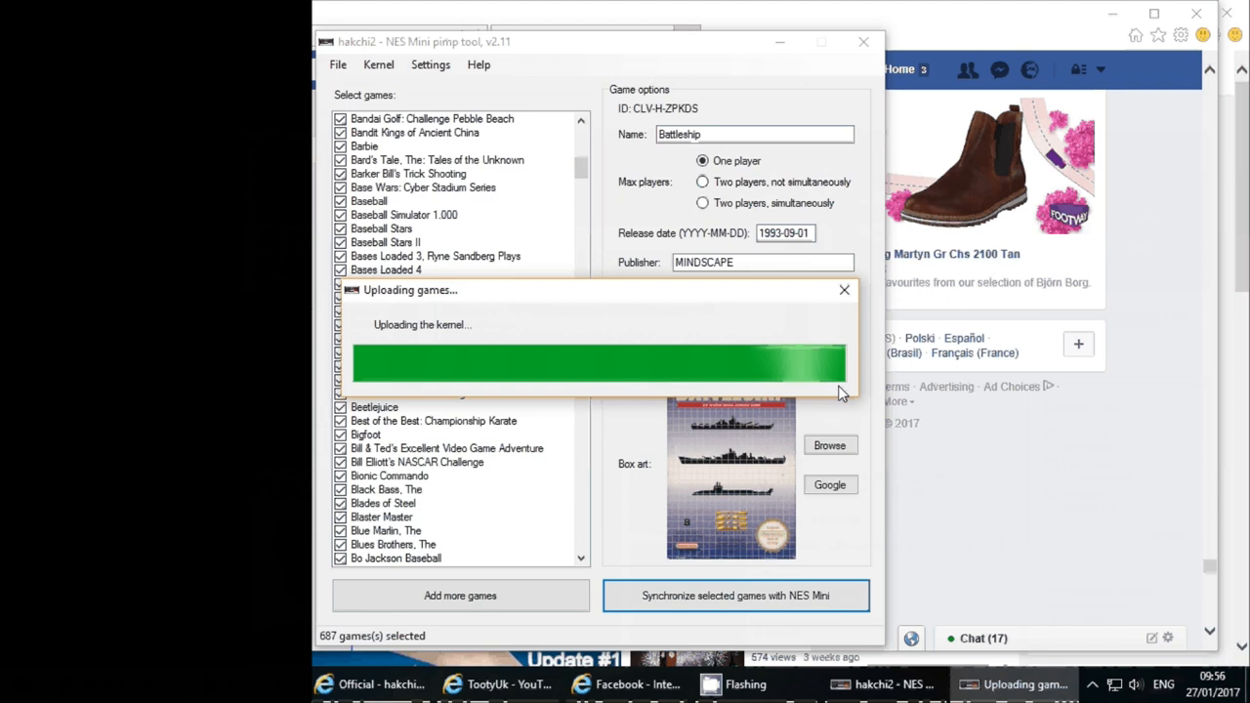
mouse_move(657, 390)
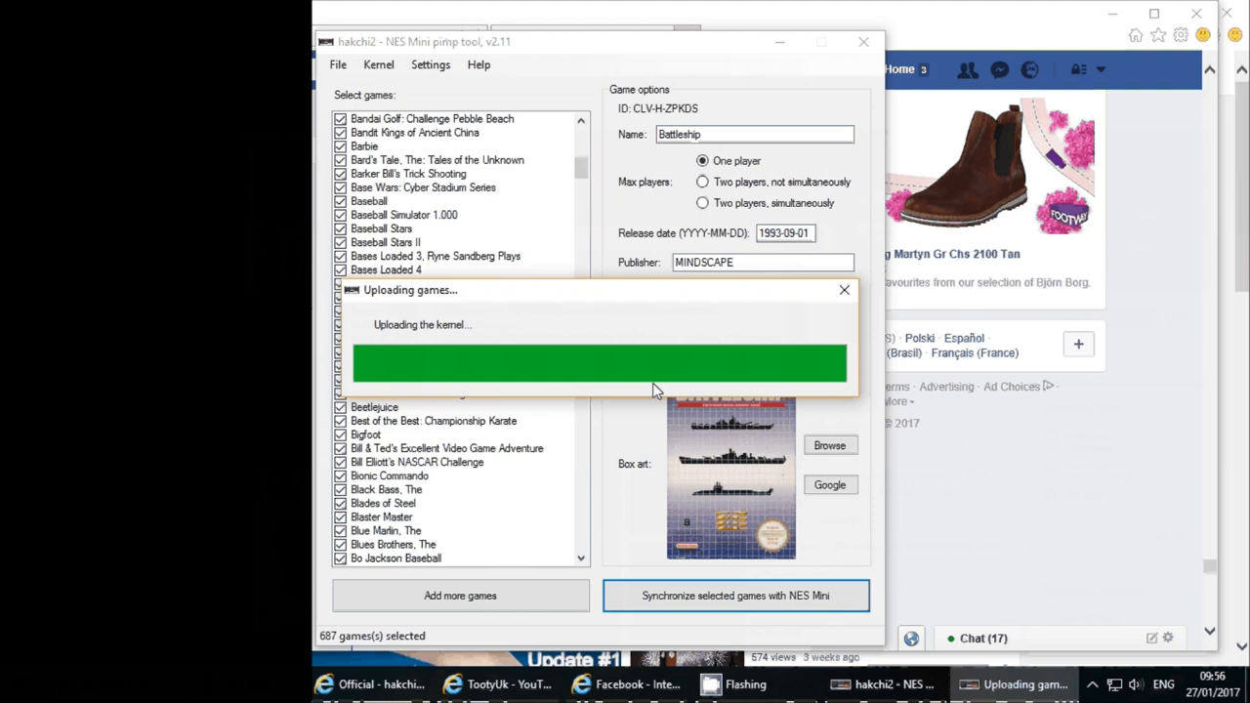